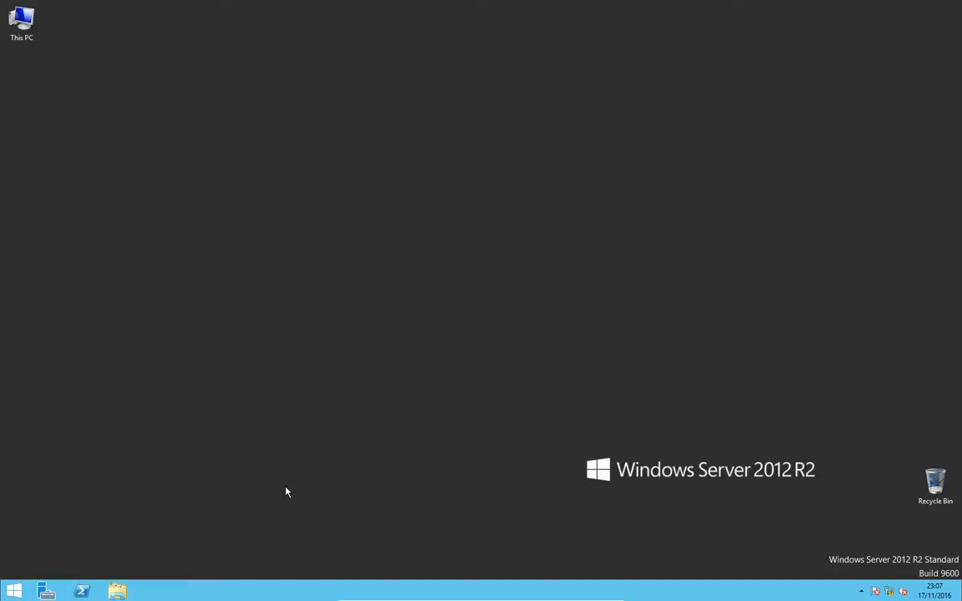
# Step: Launch Server Manager from the This PC icon's Manage command
pyautogui.rightClick(21, 21)
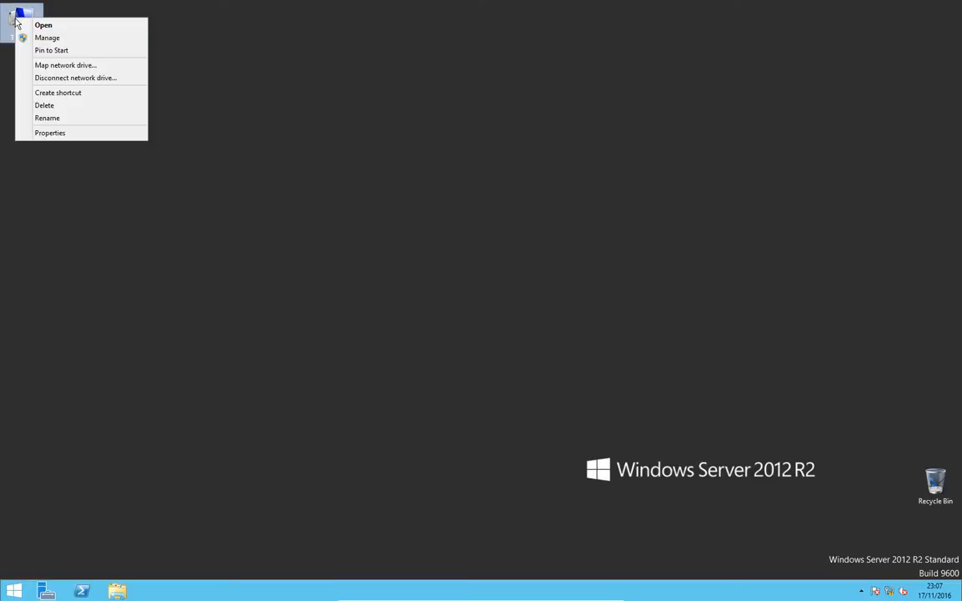
pyautogui.click(47, 37)
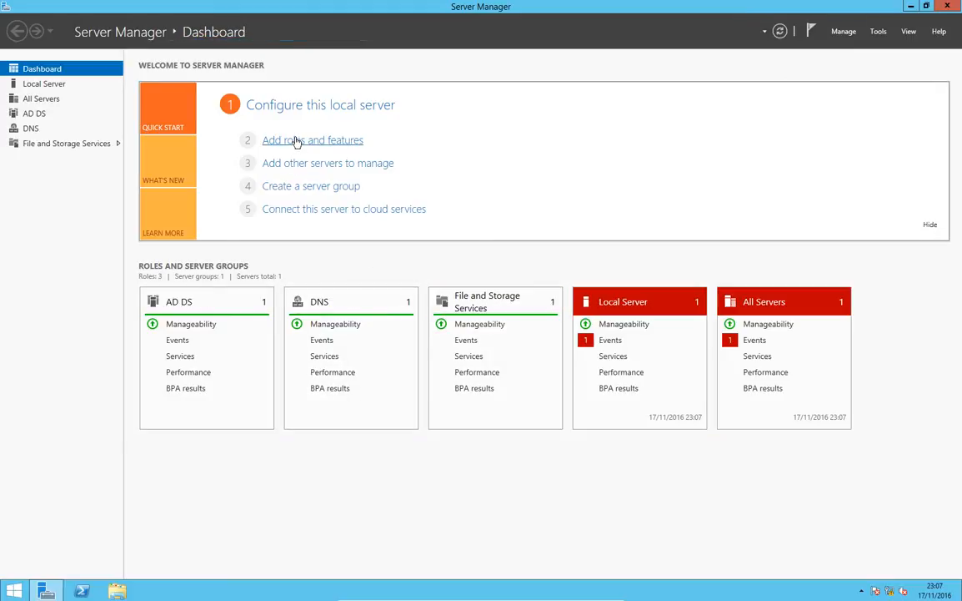
# Step: Run Add Roles and Features to install DHCP Server with its management tools
pyautogui.click(312, 139)
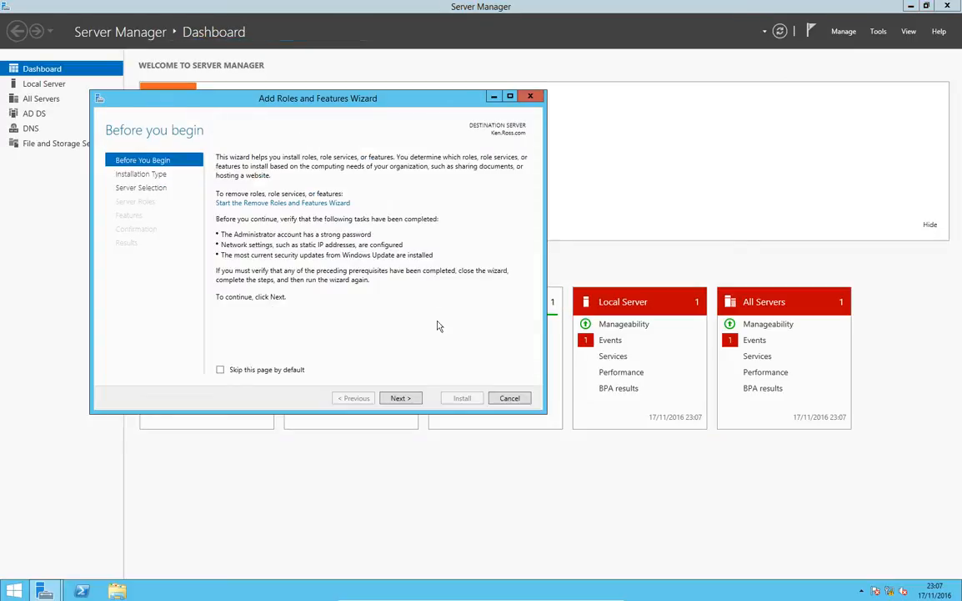
pyautogui.click(401, 398)
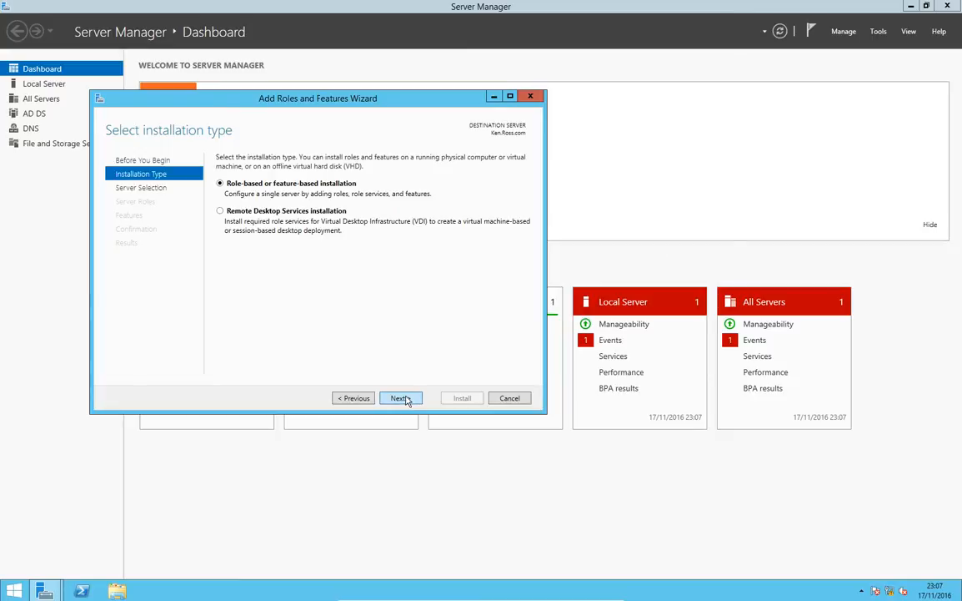
pyautogui.click(401, 398)
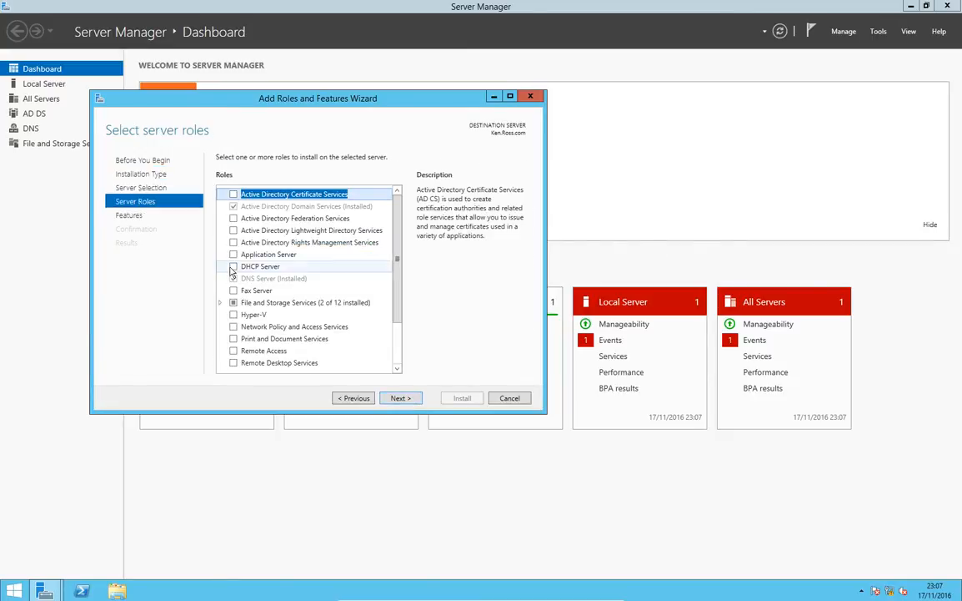
pyautogui.click(233, 266)
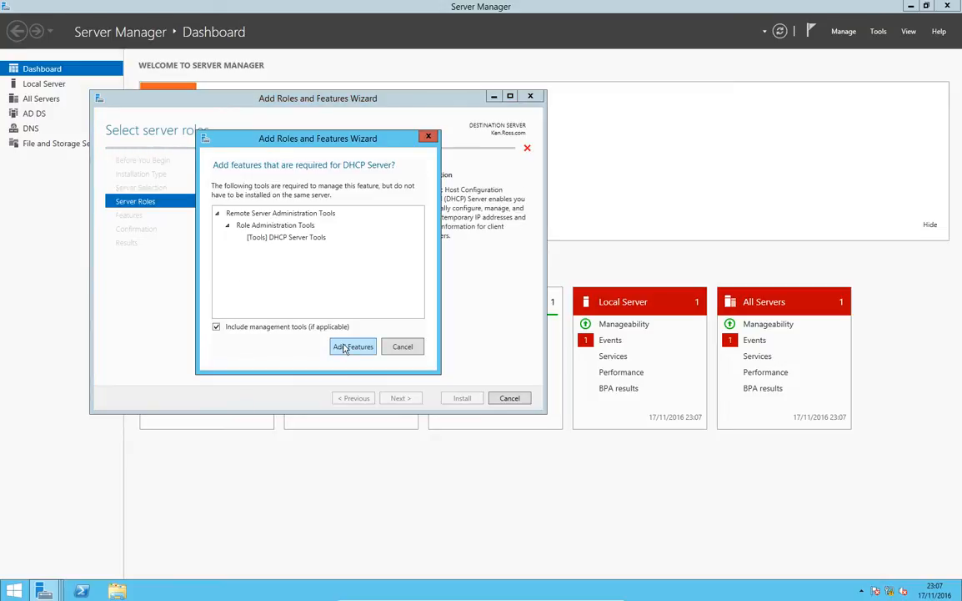
pyautogui.click(353, 346)
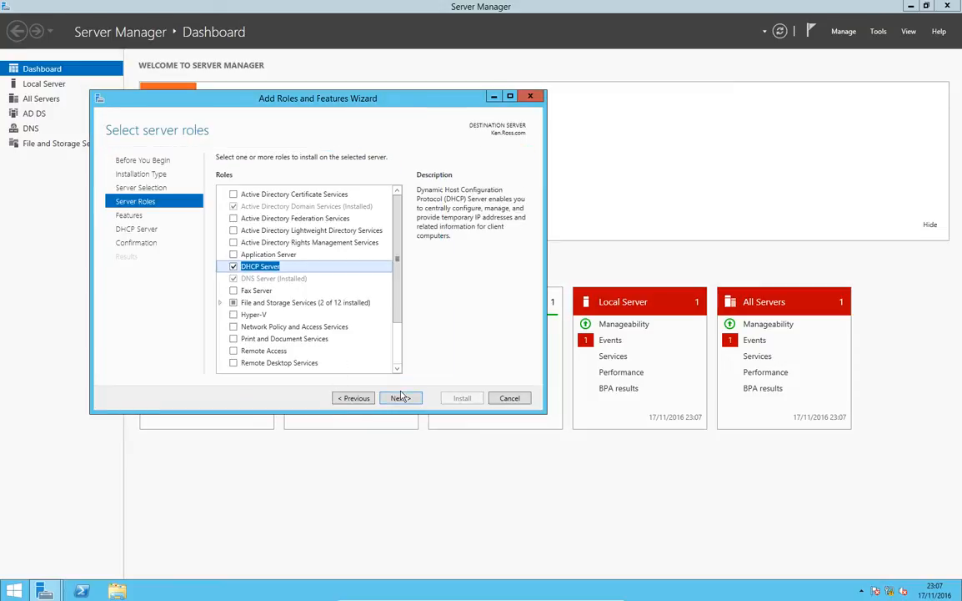
pyautogui.click(400, 398)
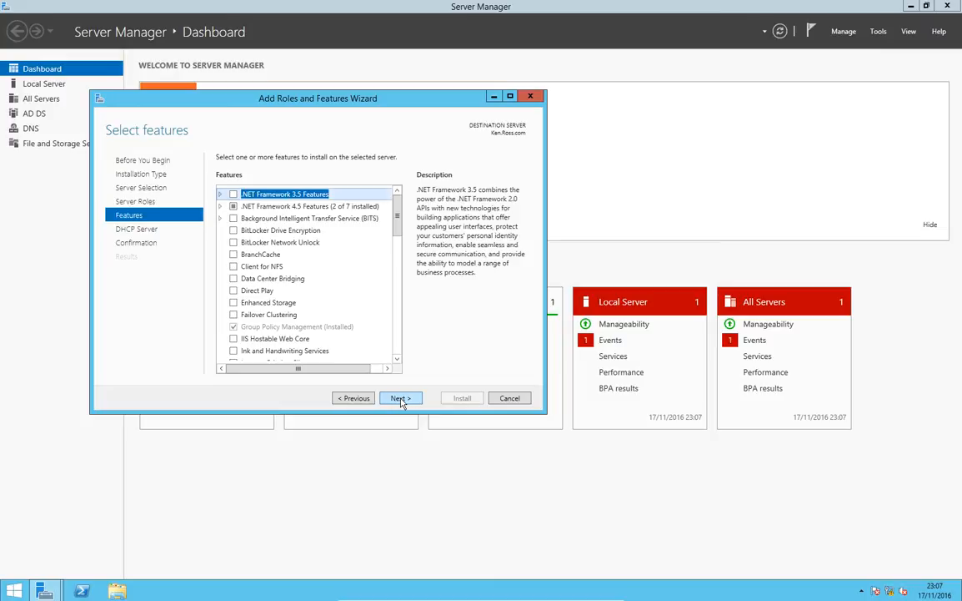
pyautogui.click(401, 398)
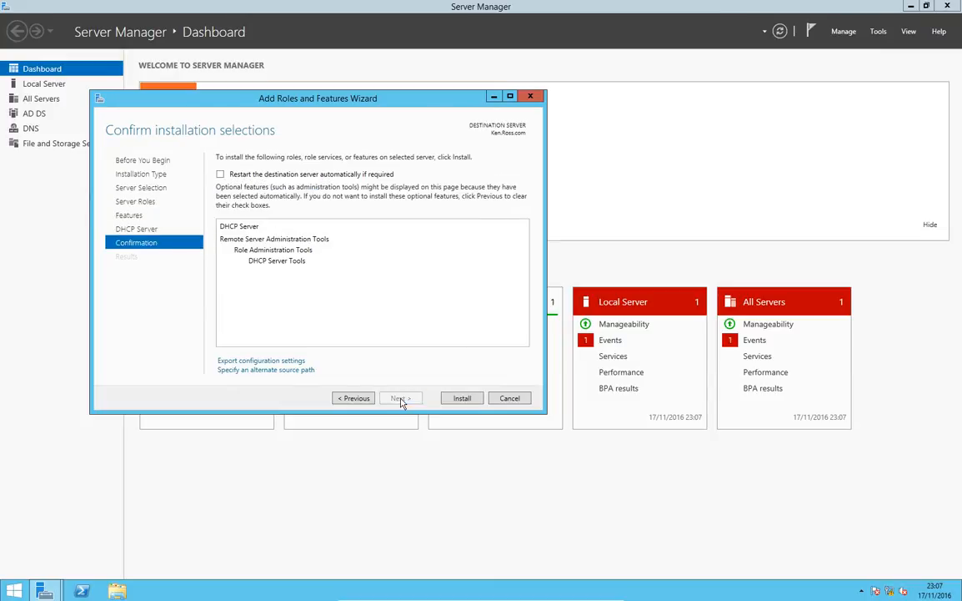
pyautogui.click(462, 398)
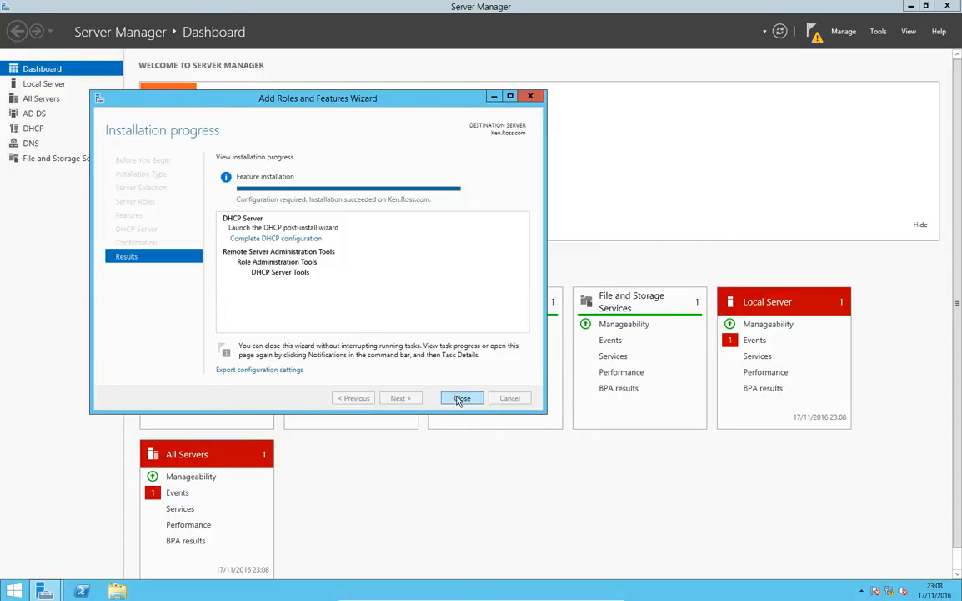
pyautogui.click(461, 398)
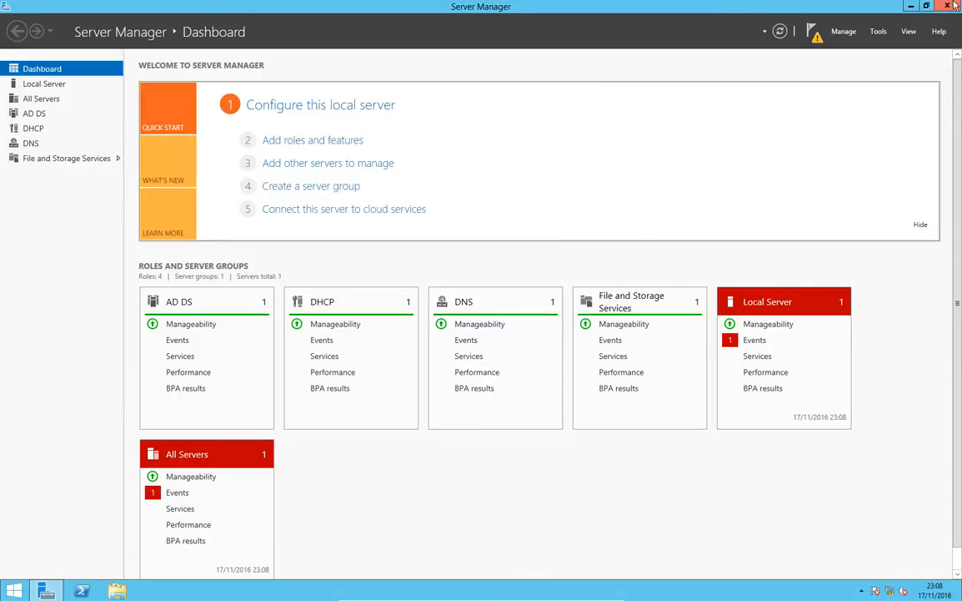
# Step: Launch the DHCP console maximized, expand ken.ross.com and IPv4, and show IPv4's actions
pyautogui.click(926, 5)
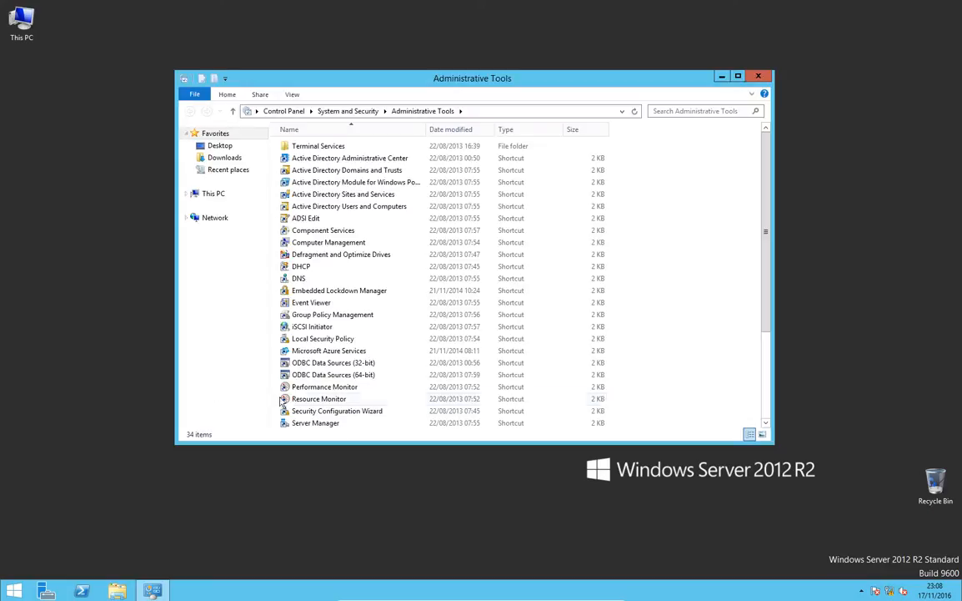
pyautogui.click(301, 265)
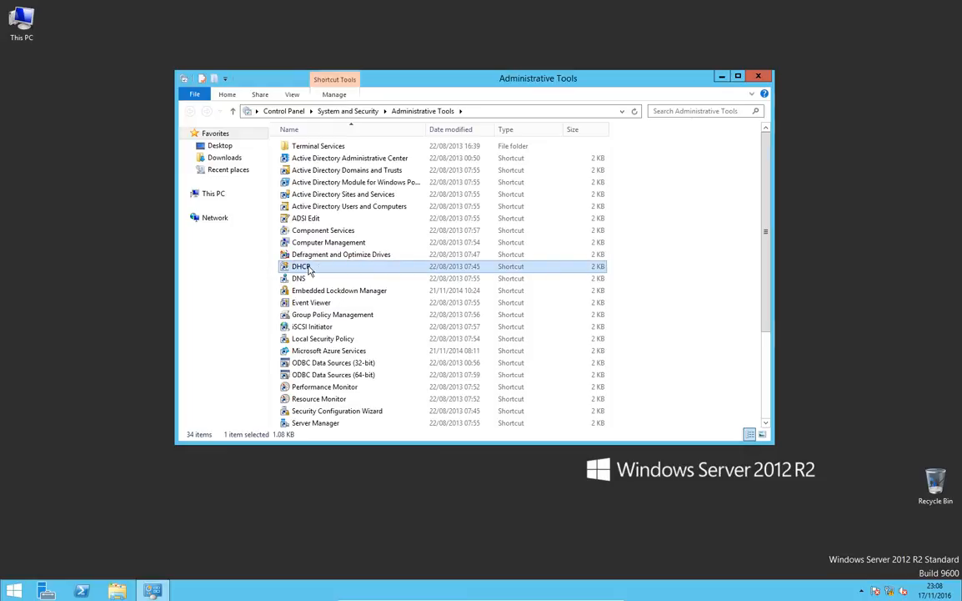
pyautogui.doubleClick(302, 266)
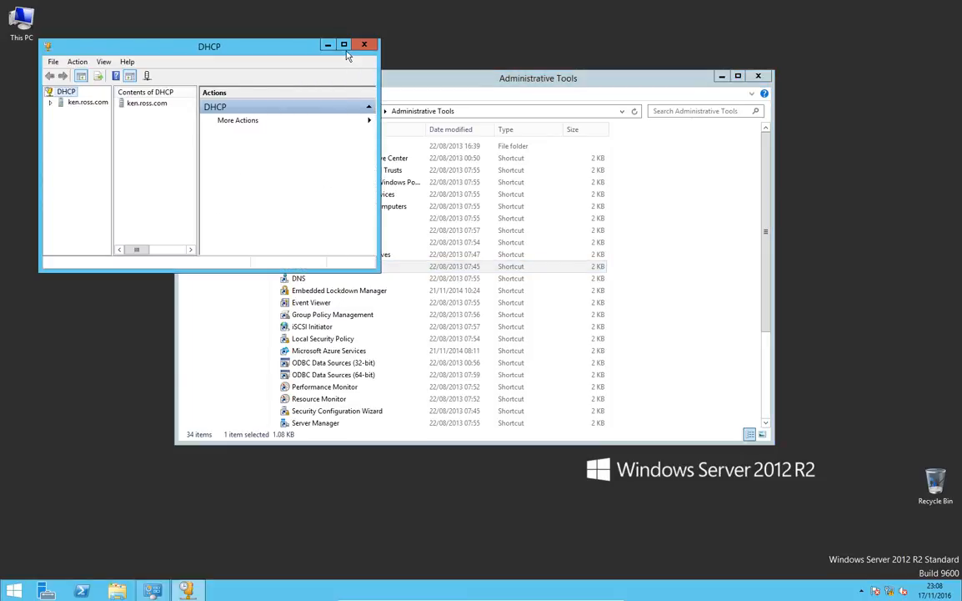
pyautogui.click(344, 44)
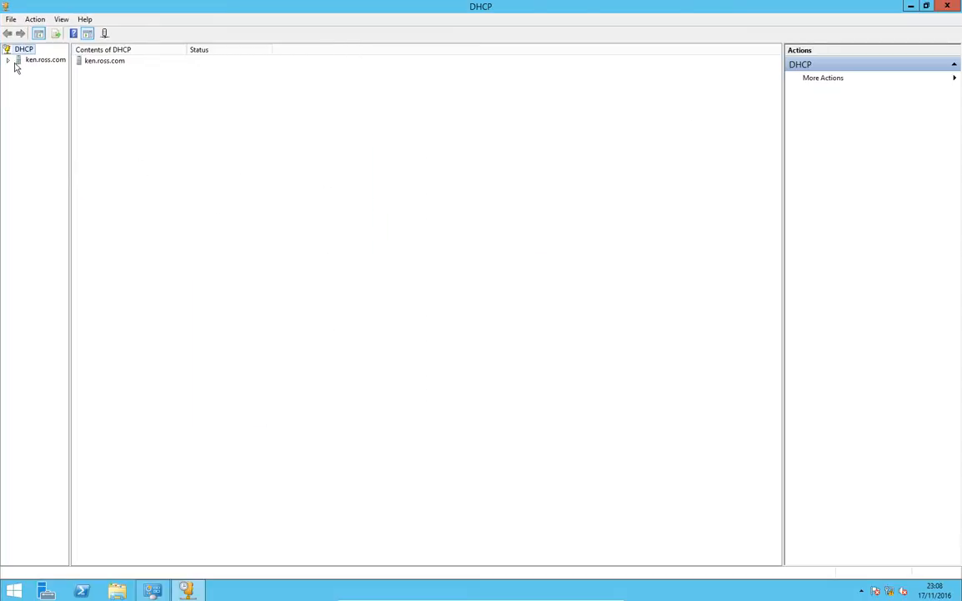
pyautogui.click(8, 59)
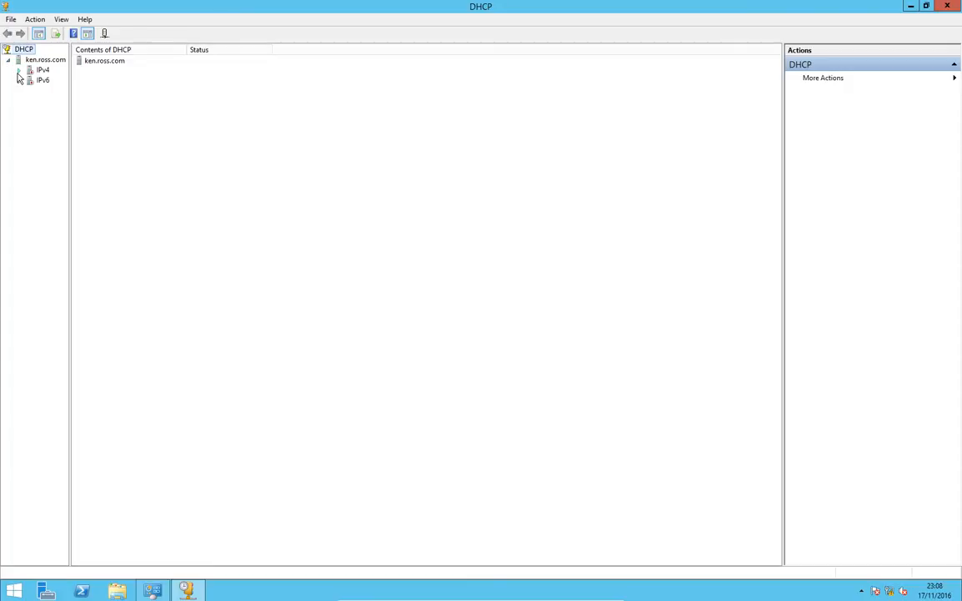
pyautogui.click(29, 69)
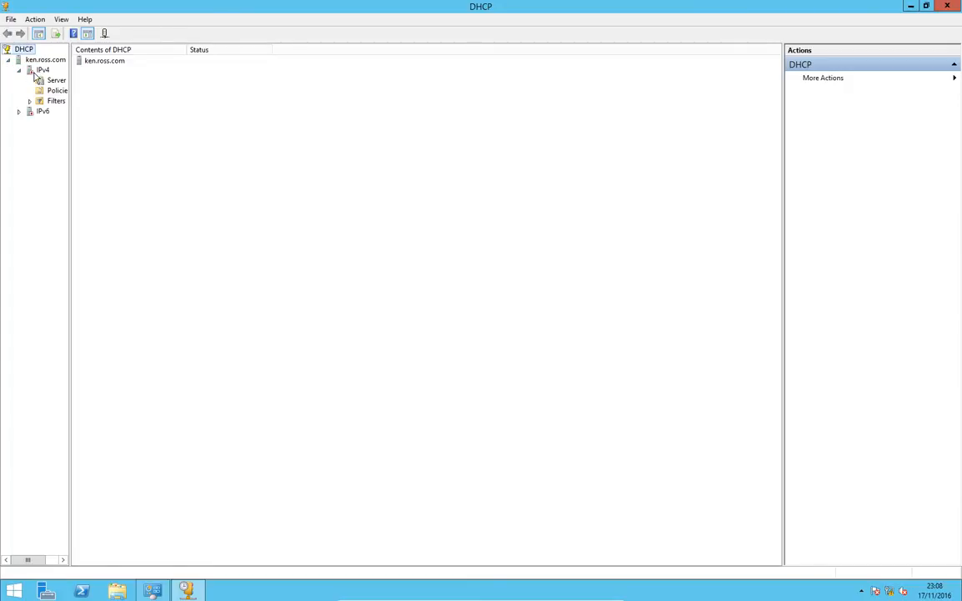
pyautogui.rightClick(42, 69)
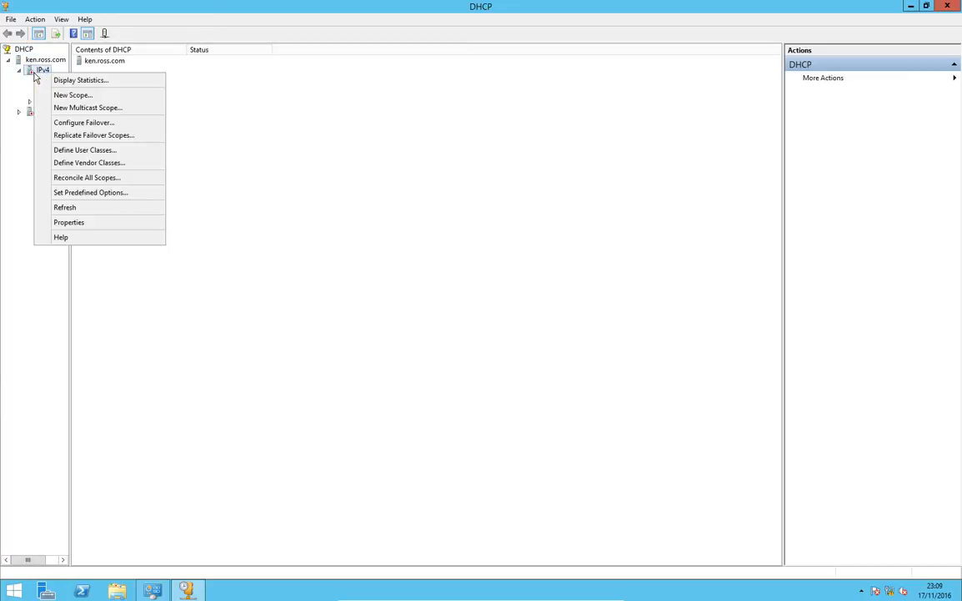
pyautogui.moveTo(72, 94)
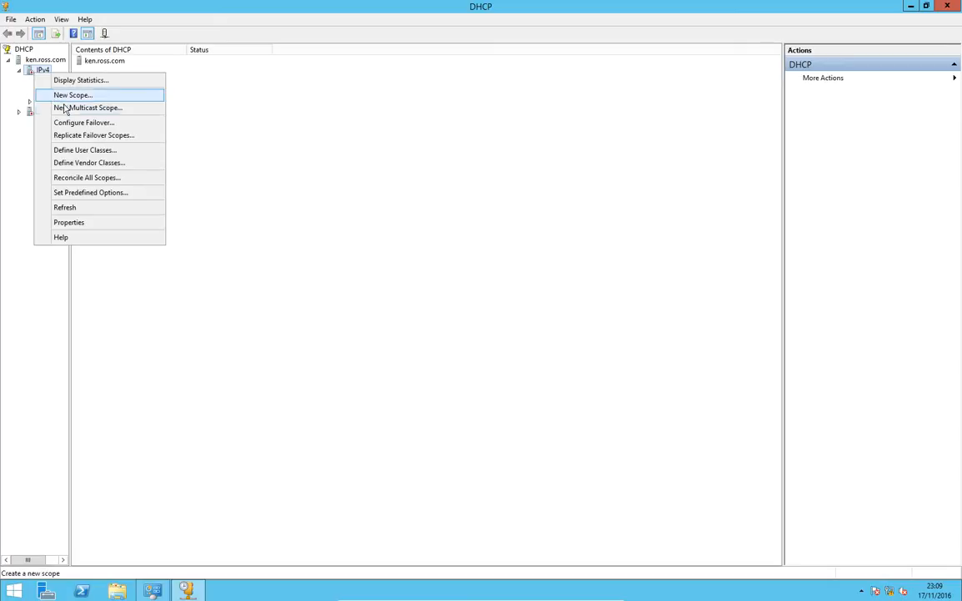
# Step: Start a New Scope and name it Tell
pyautogui.click(73, 95)
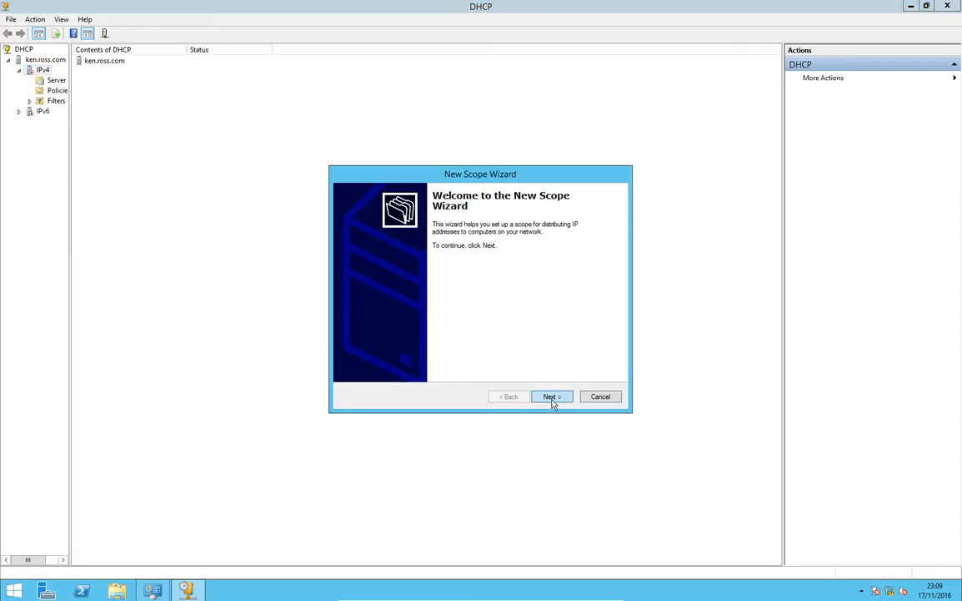
pyautogui.click(552, 396)
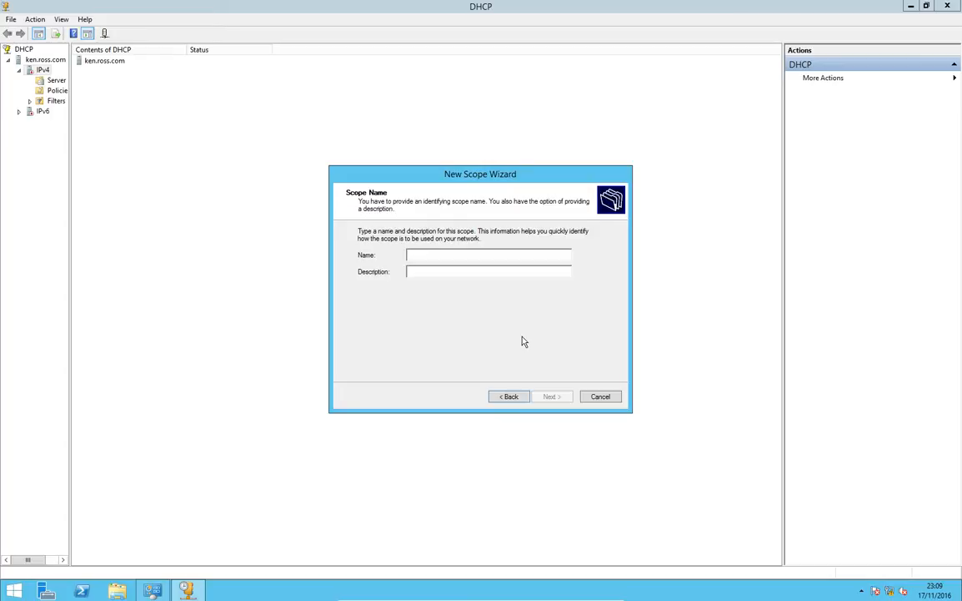
pyautogui.write('Tell')
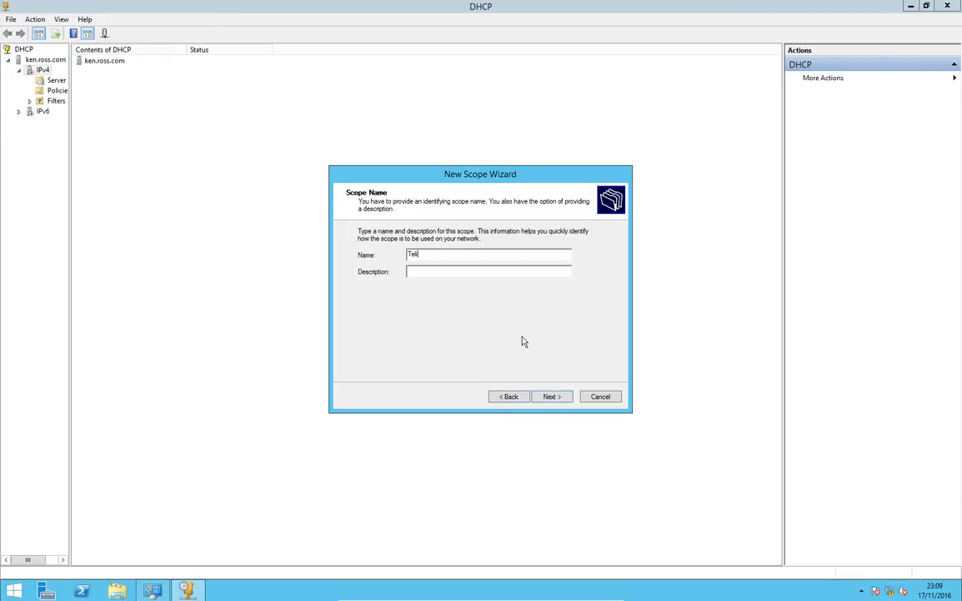
pyautogui.click(551, 396)
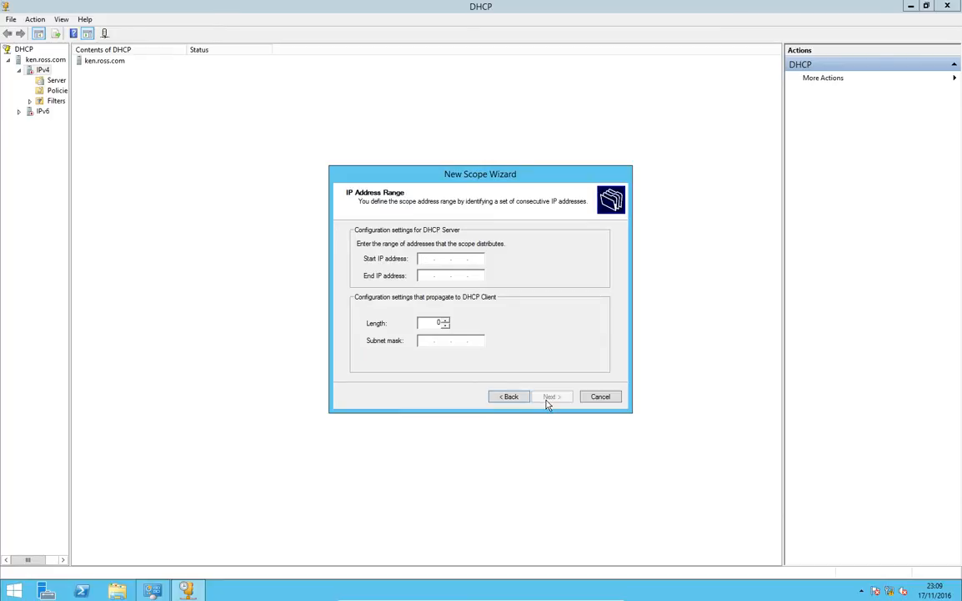
# Step: Enter the 10.1.1.1 to 10.1.1.100 address range with prefix length 24
pyautogui.write('10 . . .')
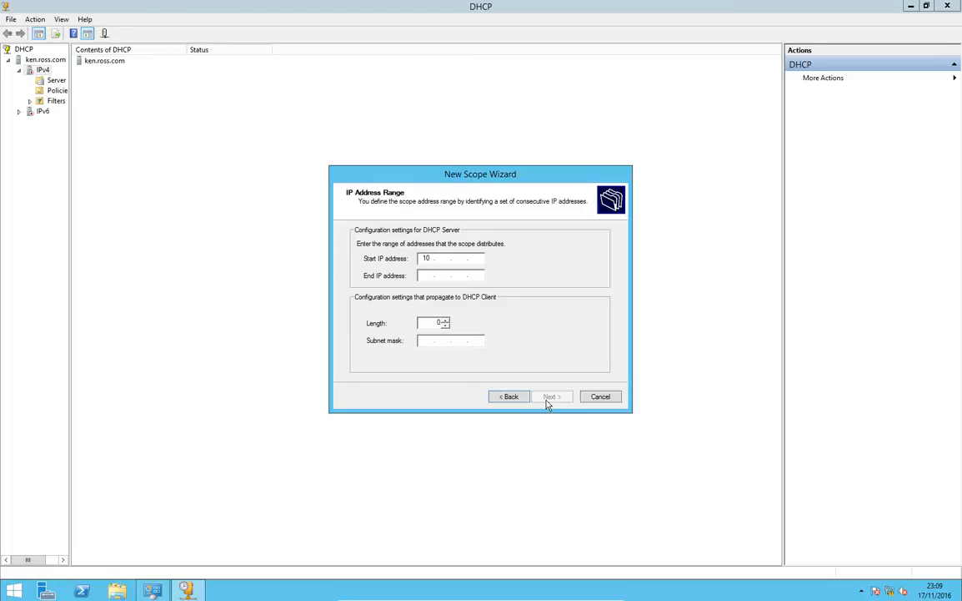
pyautogui.write('1.1.')
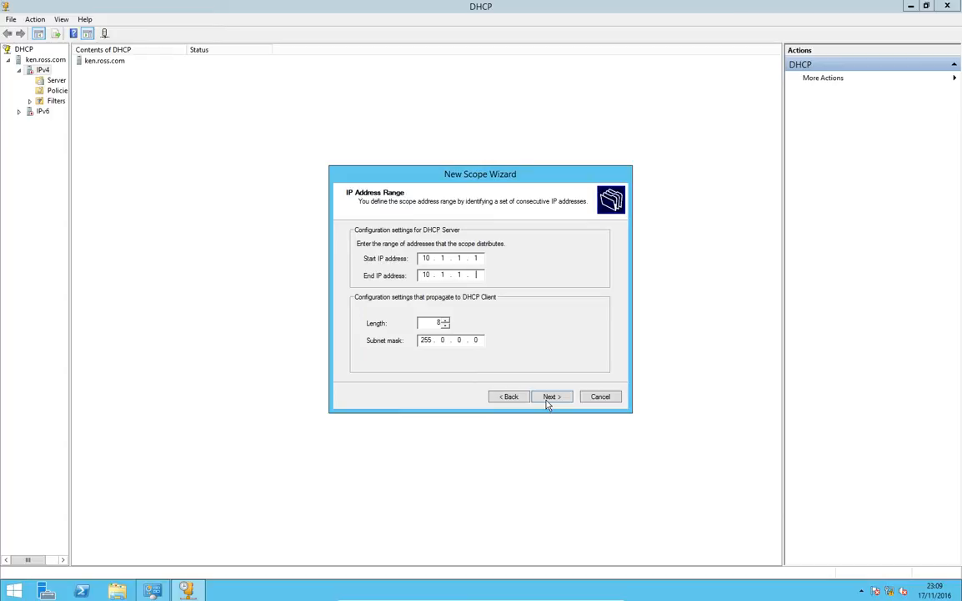
pyautogui.write('100')
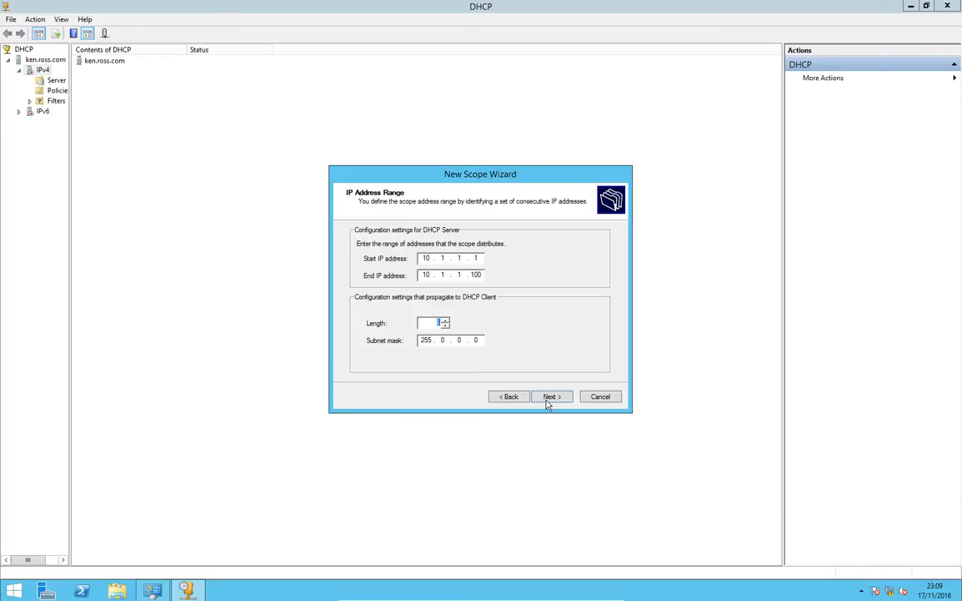
pyautogui.write('24')
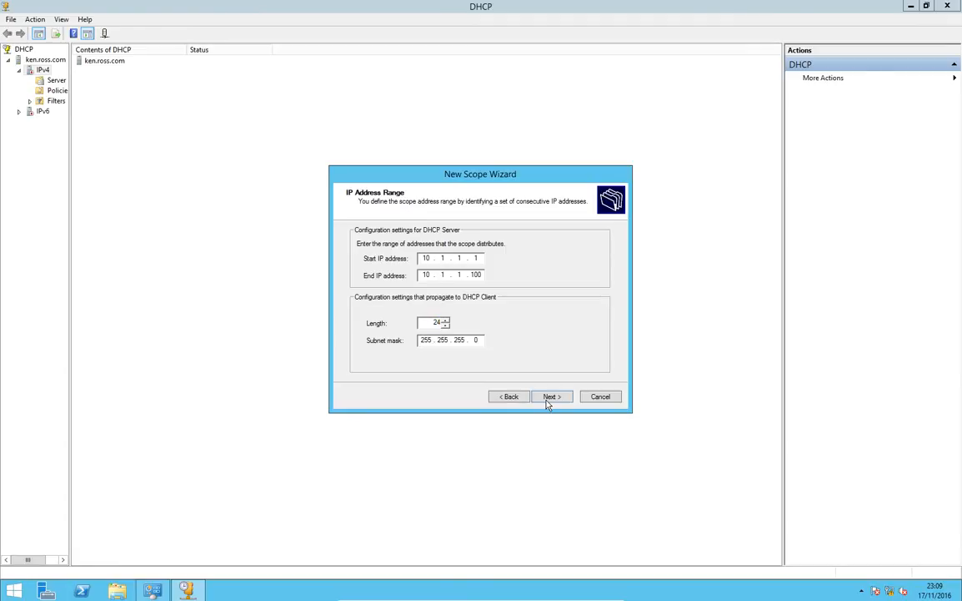
# Step: Confirm the range, add no exclusions, and keep the 3-hour lease
pyautogui.click(550, 397)
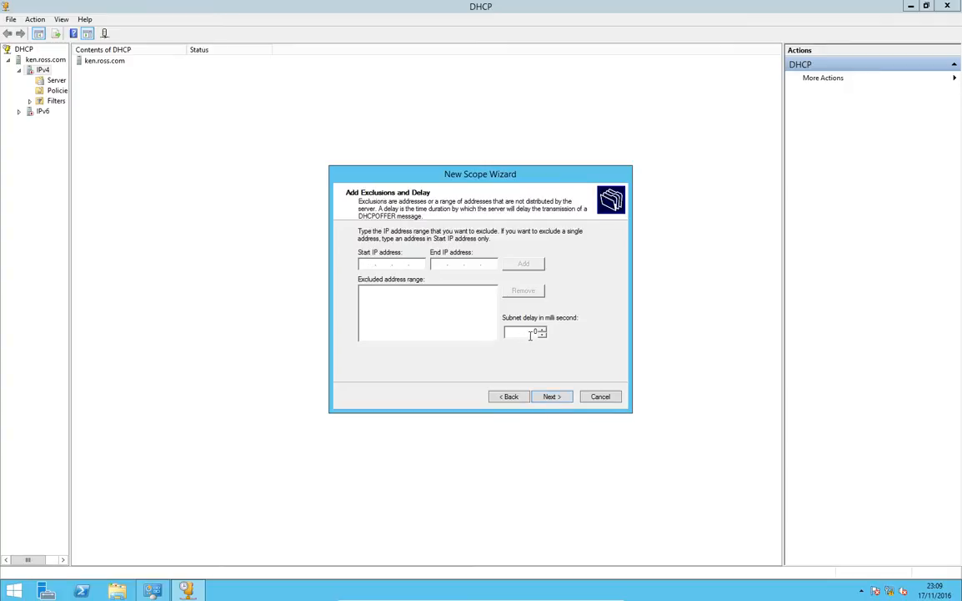
pyautogui.click(388, 262)
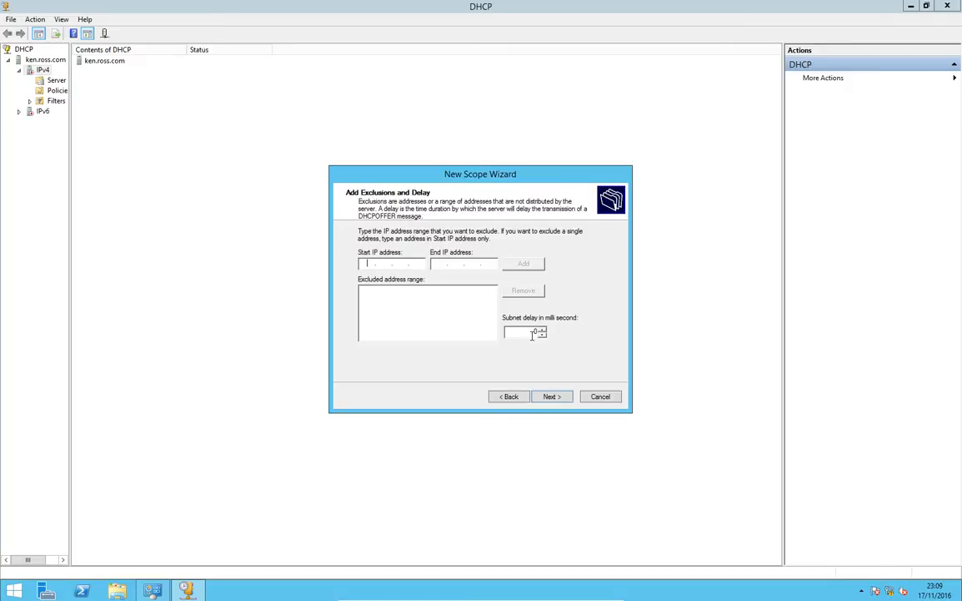
pyautogui.click(551, 396)
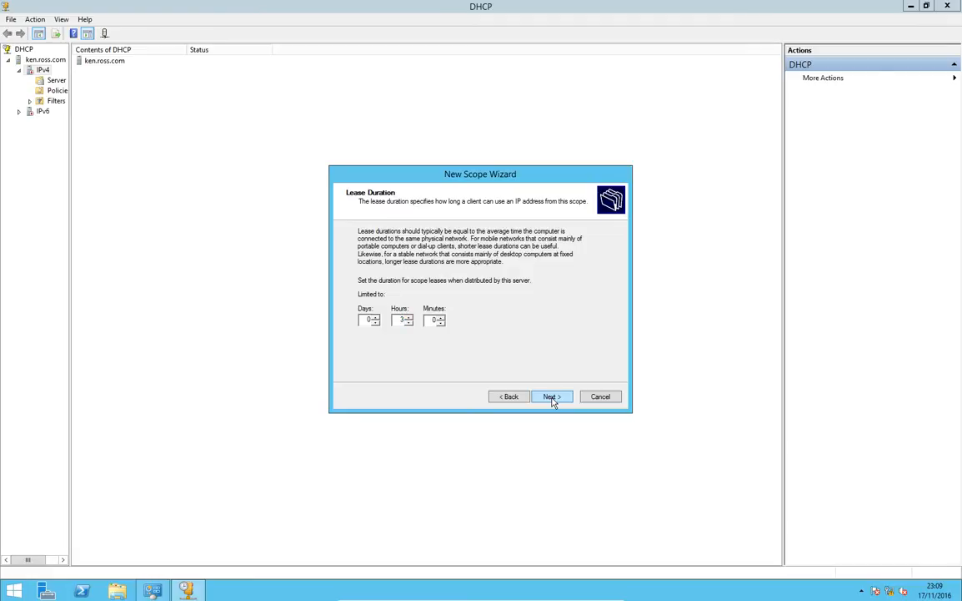
pyautogui.moveTo(549, 365)
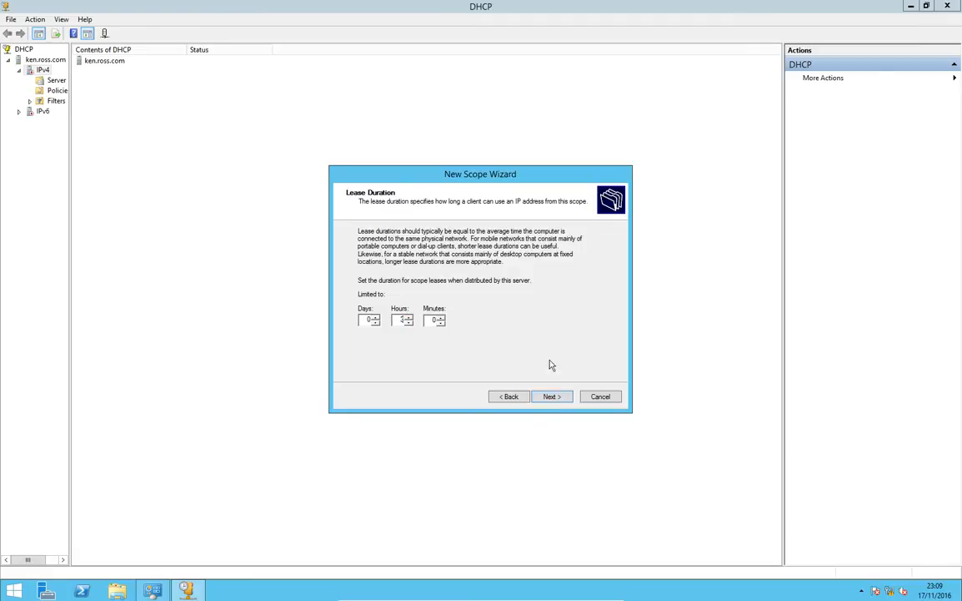
pyautogui.click(551, 396)
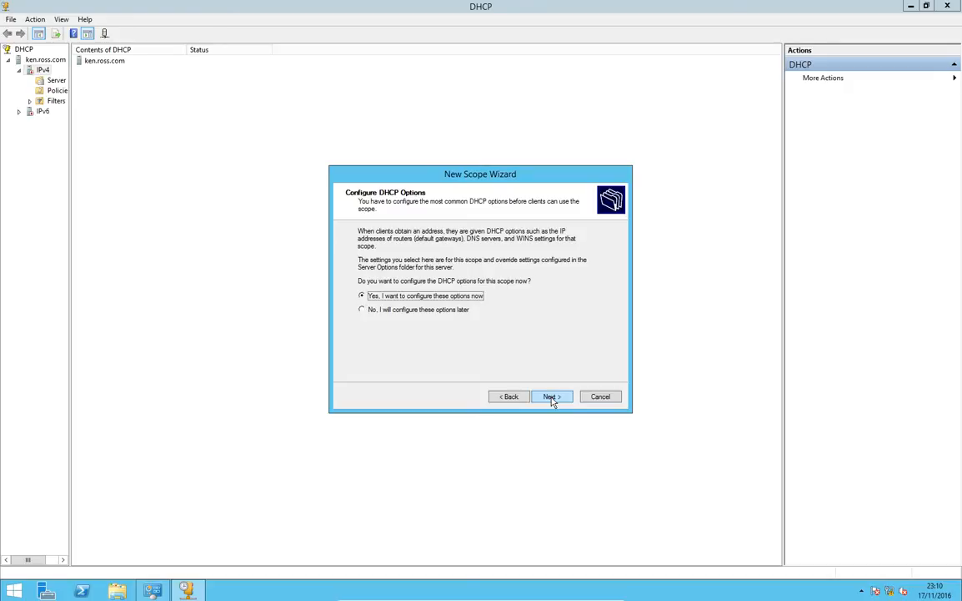
# Step: Configure DHCP options and add 10.1.1.254 as the default gateway router
pyautogui.click(551, 396)
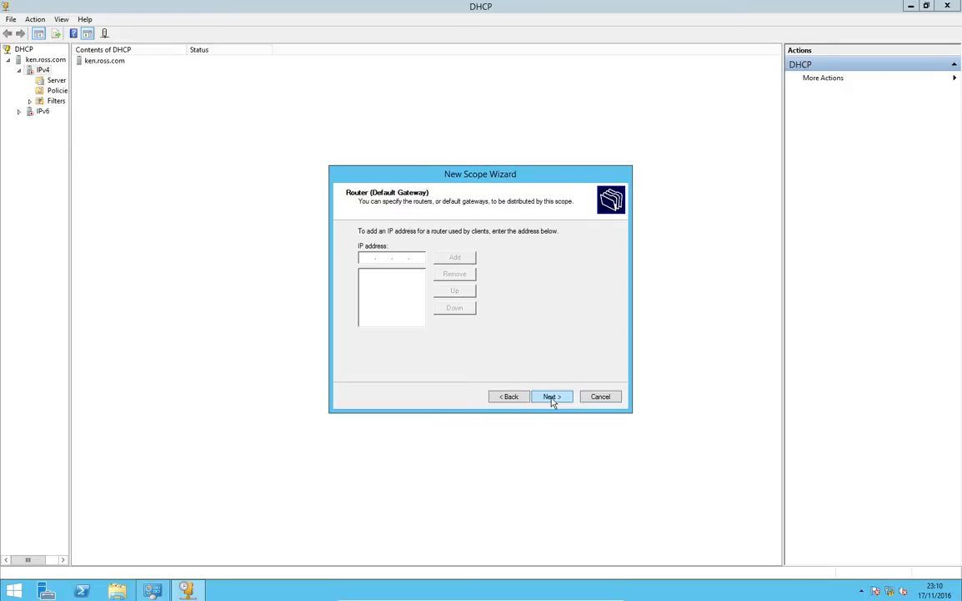
pyautogui.write('10.1.1')
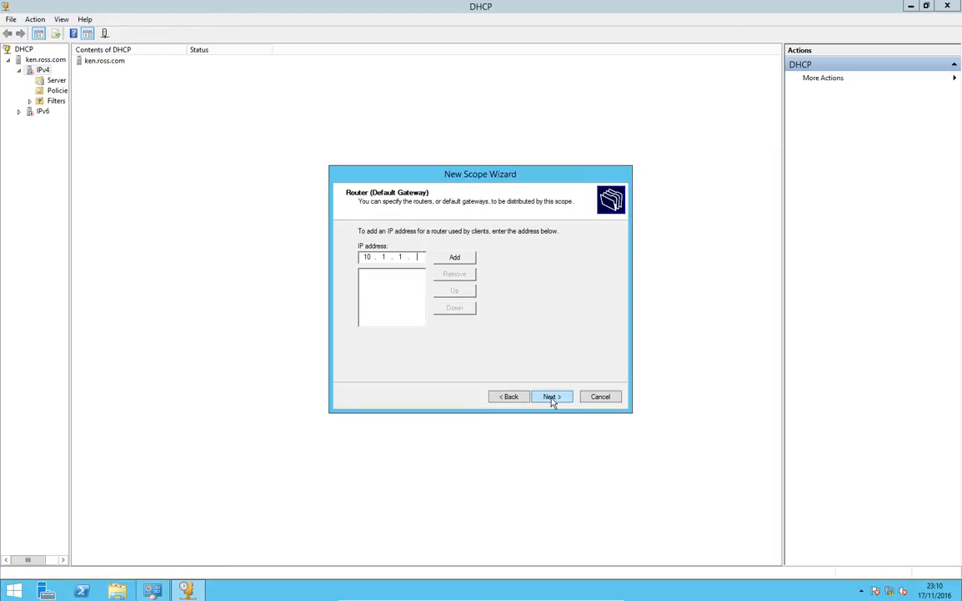
pyautogui.write('254')
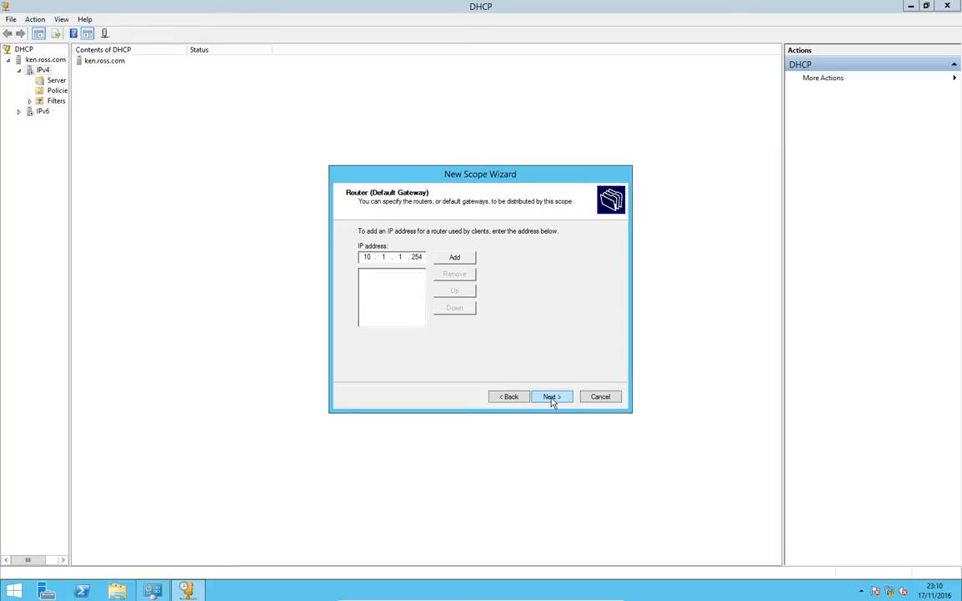
pyautogui.click(454, 257)
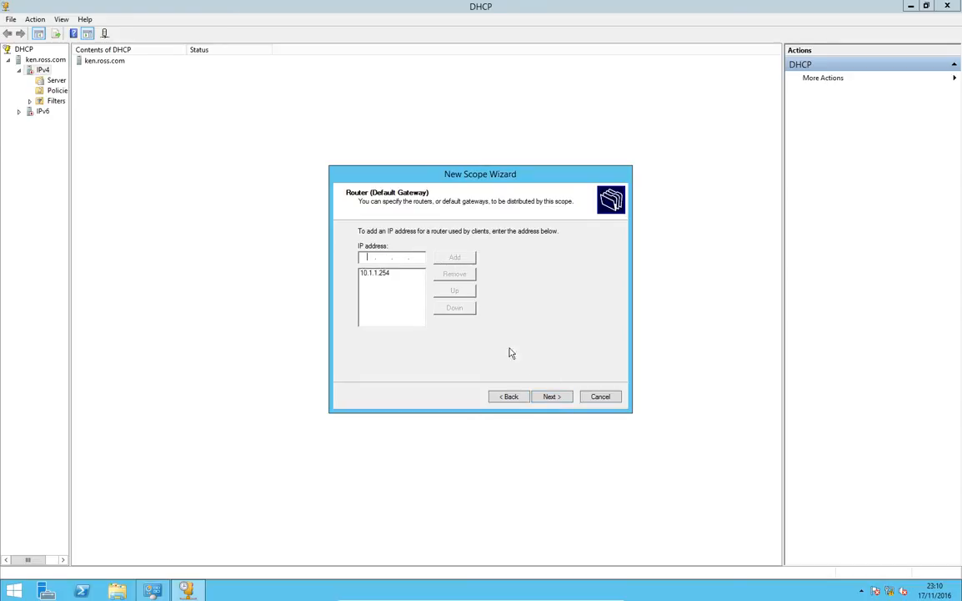
pyautogui.click(551, 396)
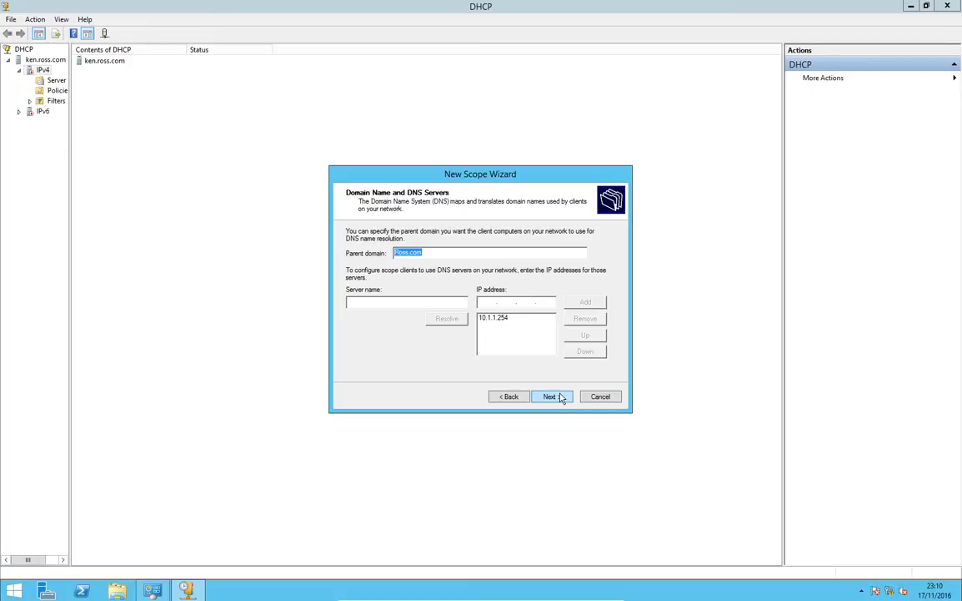
# Step: Keep DNS 10.1.1.254 and domain Ross.com, skip WINS, activate and finish the scope
pyautogui.click(494, 317)
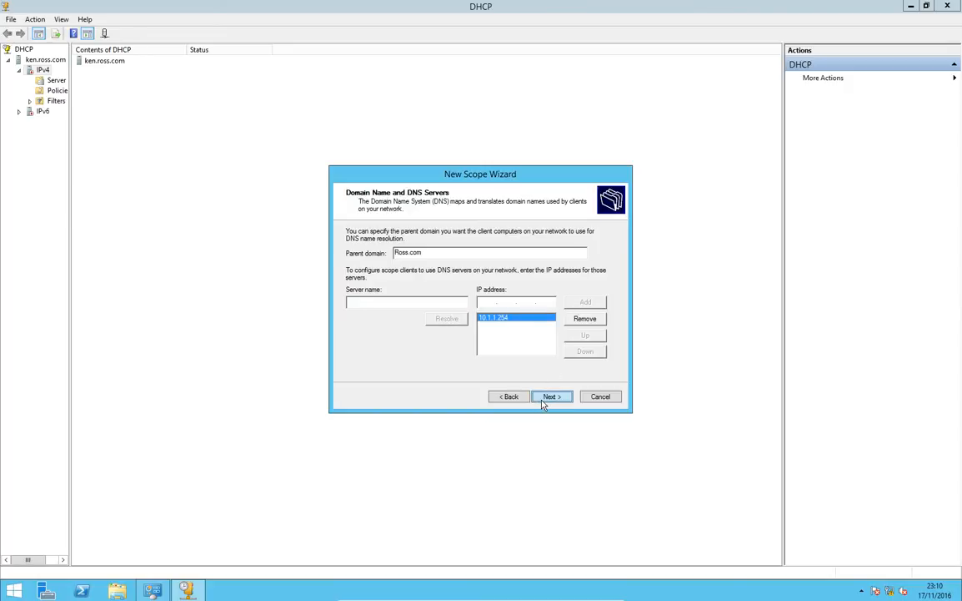
pyautogui.click(551, 396)
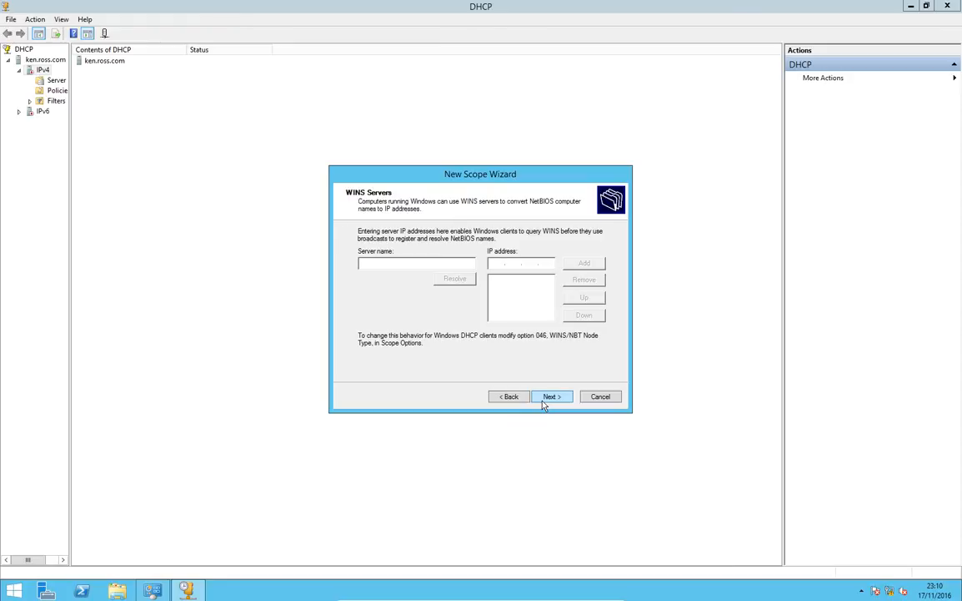
pyautogui.click(551, 396)
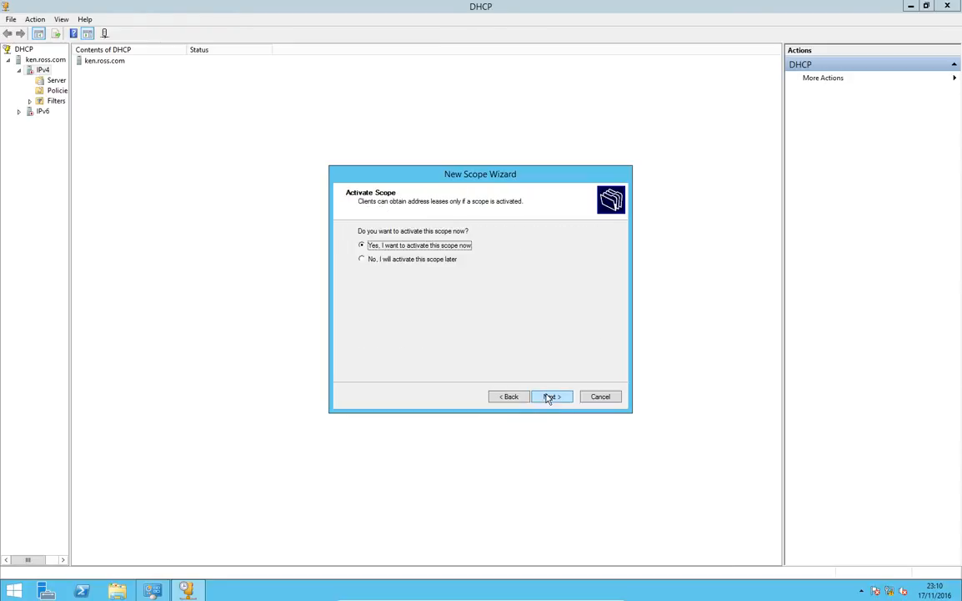
pyautogui.moveTo(505, 345)
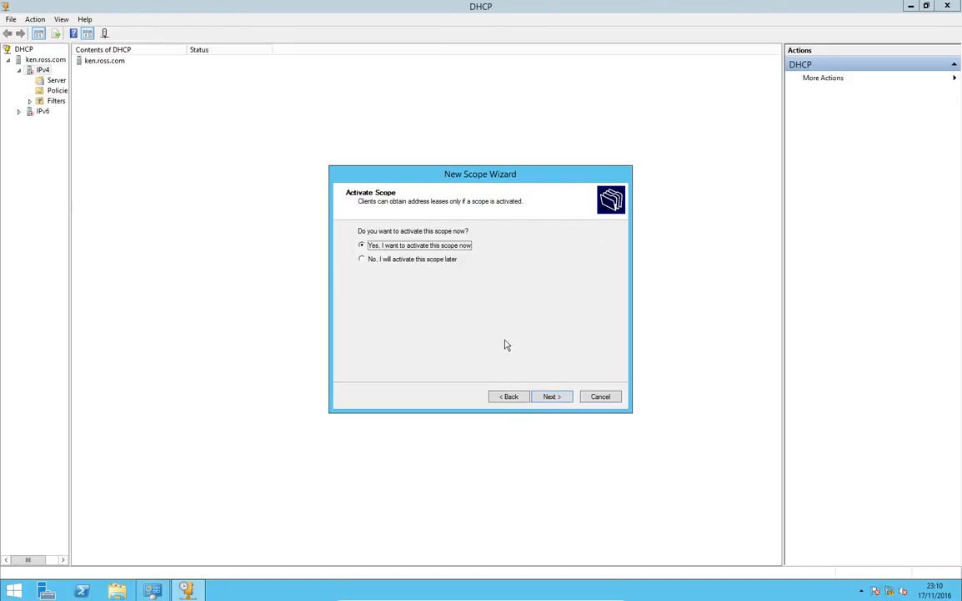
pyautogui.click(551, 396)
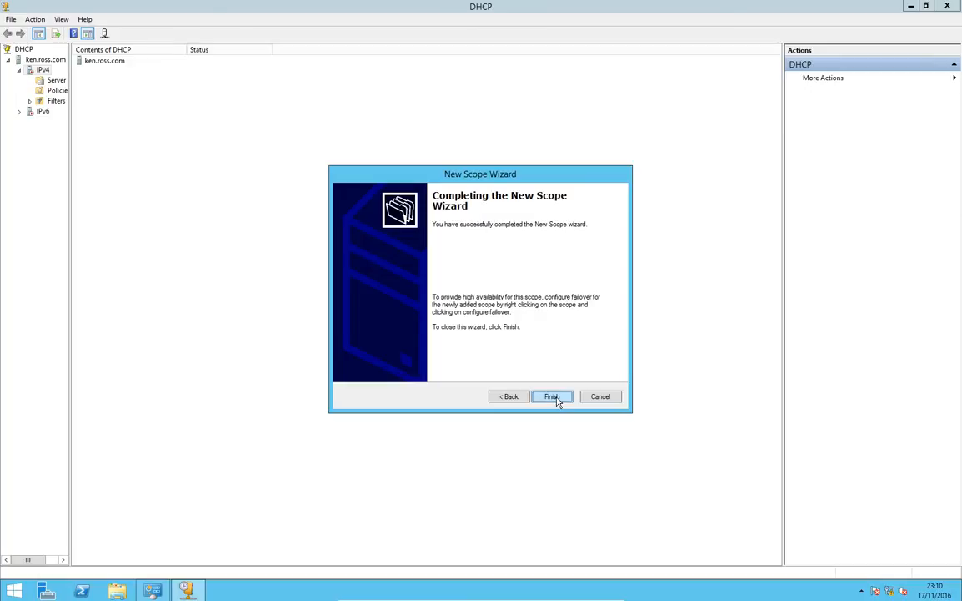
pyautogui.click(552, 396)
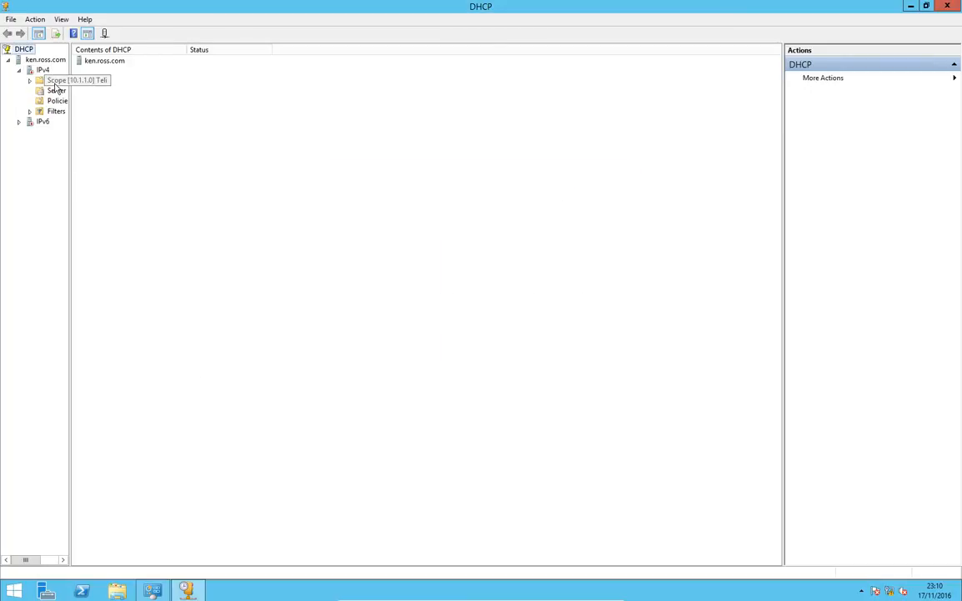
# Step: Authorize ken.ross.com and reselect it to confirm IPv4 and IPv6 are active
pyautogui.click(56, 79)
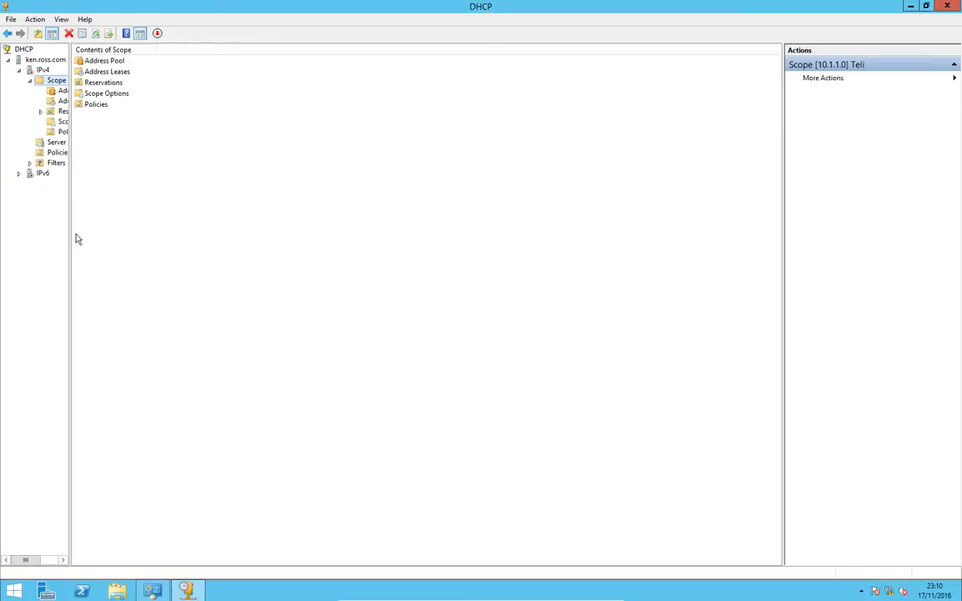
pyautogui.click(45, 59)
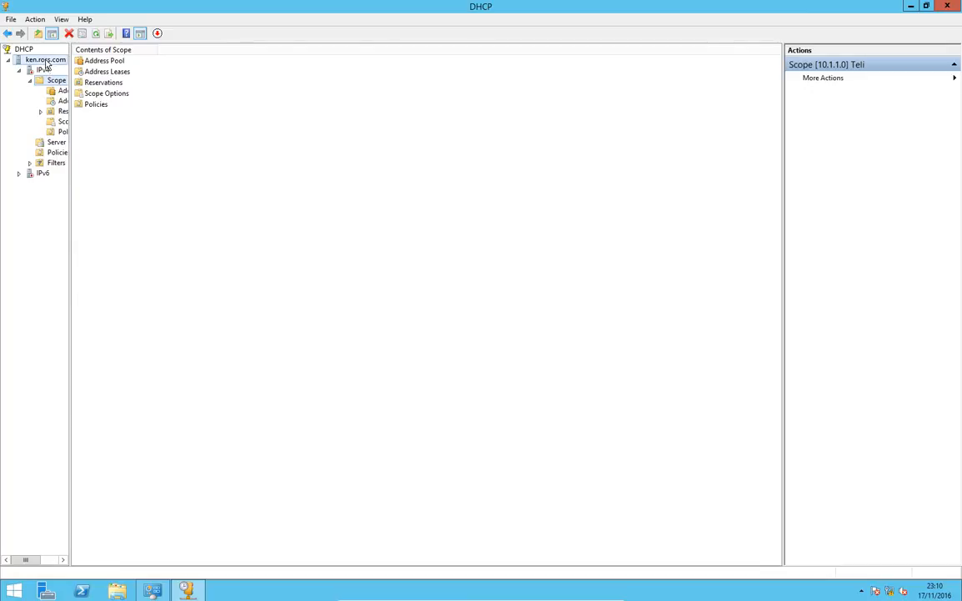
pyautogui.rightClick(44, 59)
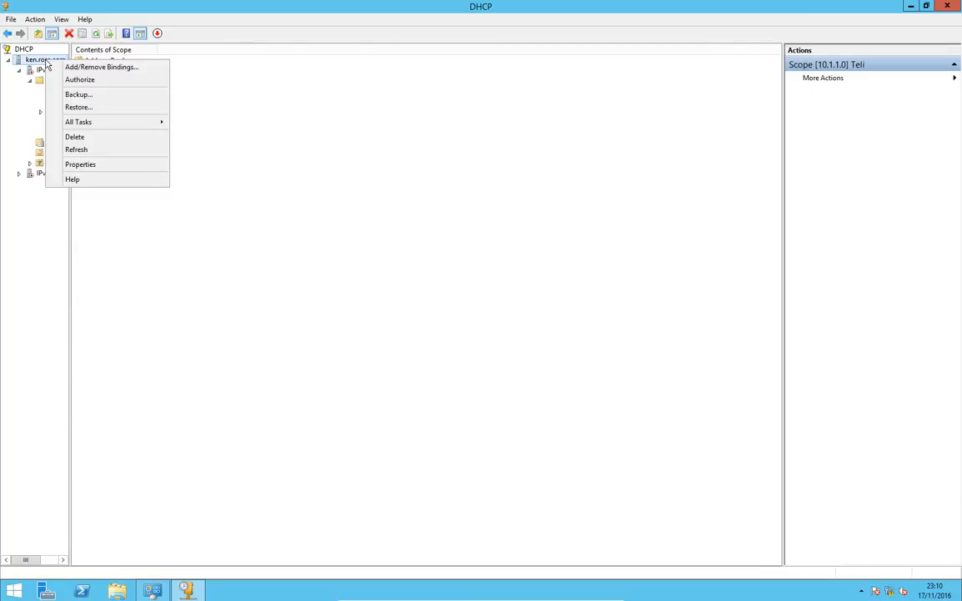
pyautogui.moveTo(42, 81)
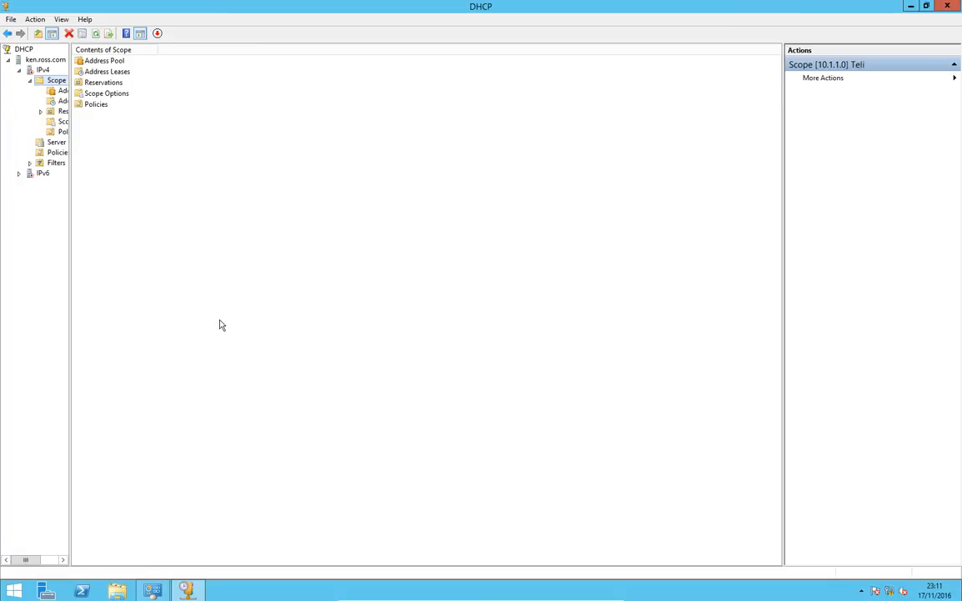
pyautogui.click(45, 60)
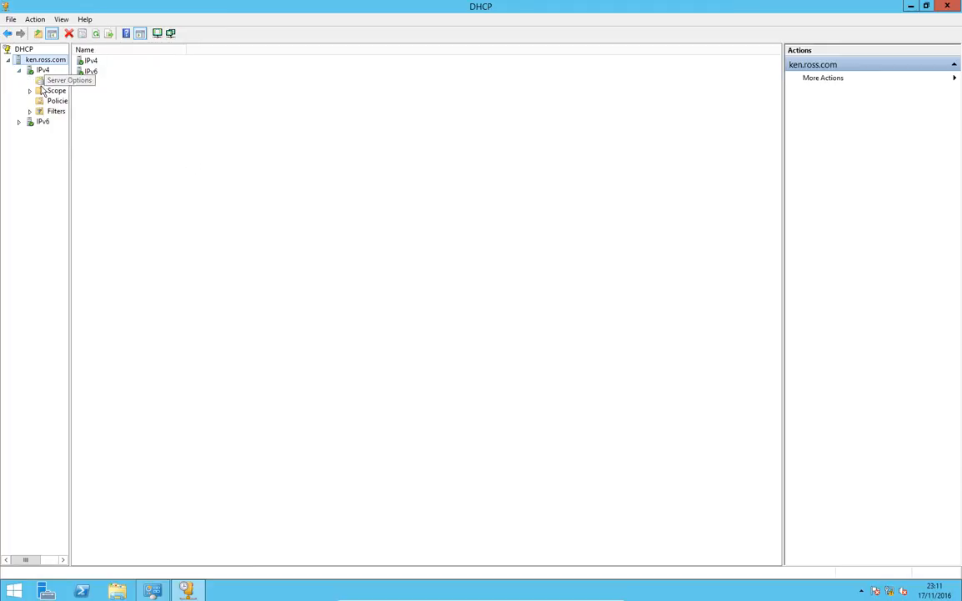
# Step: Expand Scope [10.1.1.0] and select its Reservations node
pyautogui.click(56, 90)
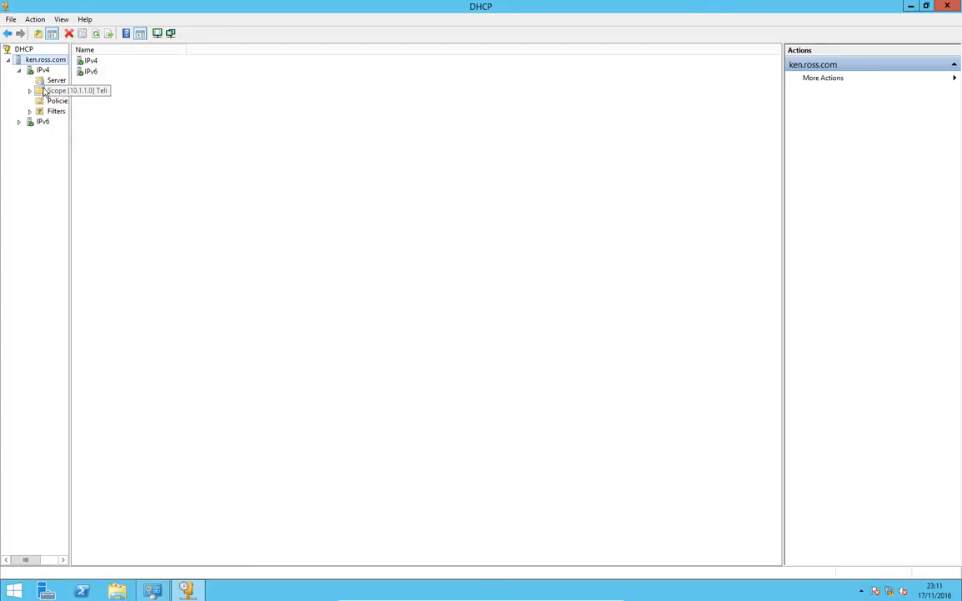
pyautogui.click(57, 90)
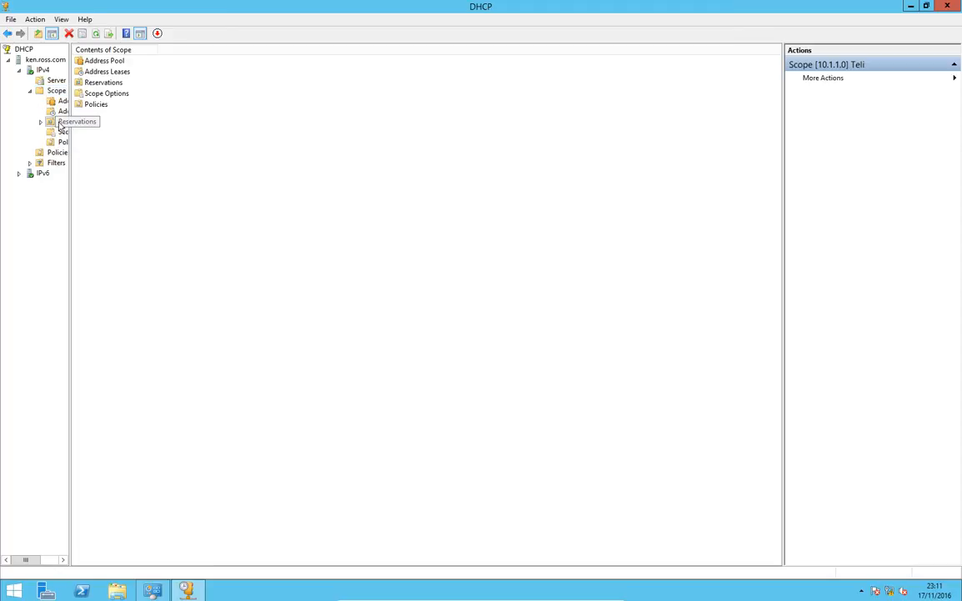
pyautogui.click(77, 121)
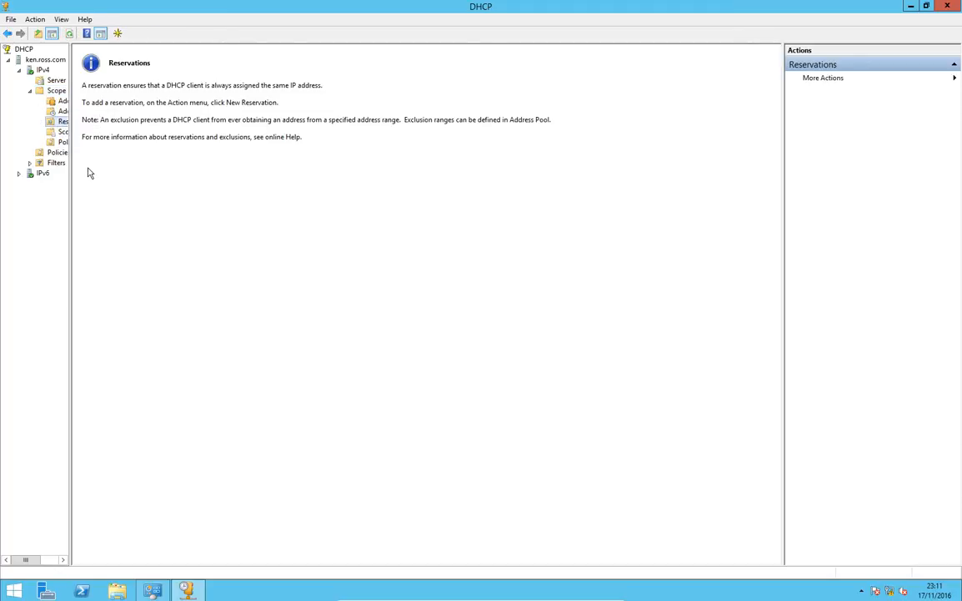
pyautogui.moveTo(69, 206)
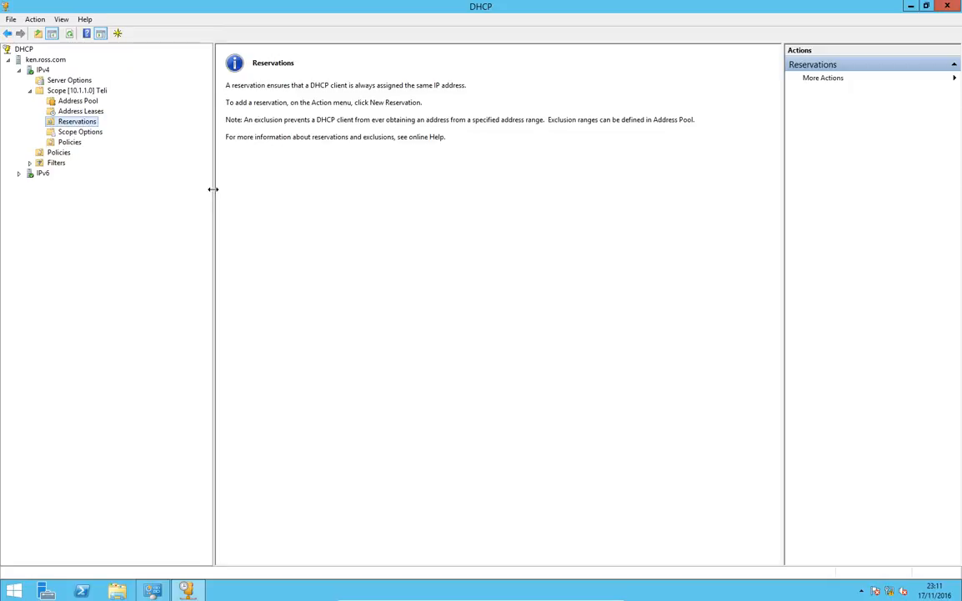
# Step: Add reservation McDonald for 10.1.1.2 with MAC e1e100000000, then close the form
pyautogui.rightClick(77, 121)
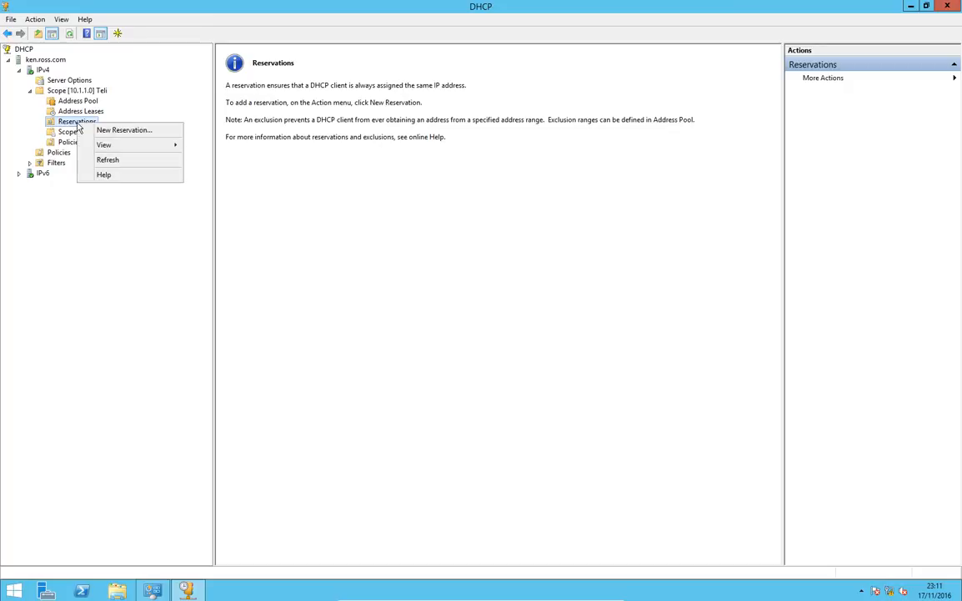
pyautogui.click(124, 129)
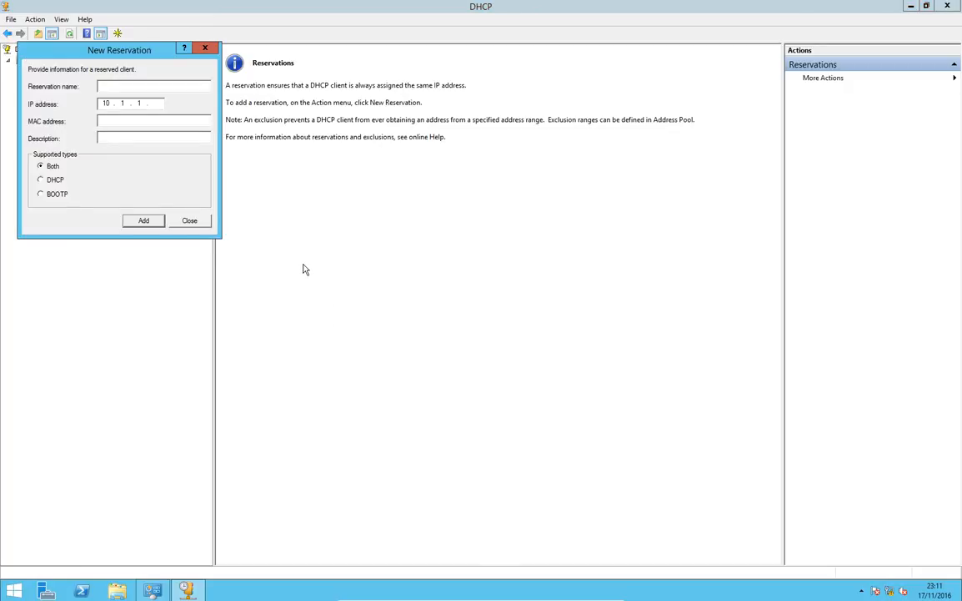
pyautogui.write('McDonal')
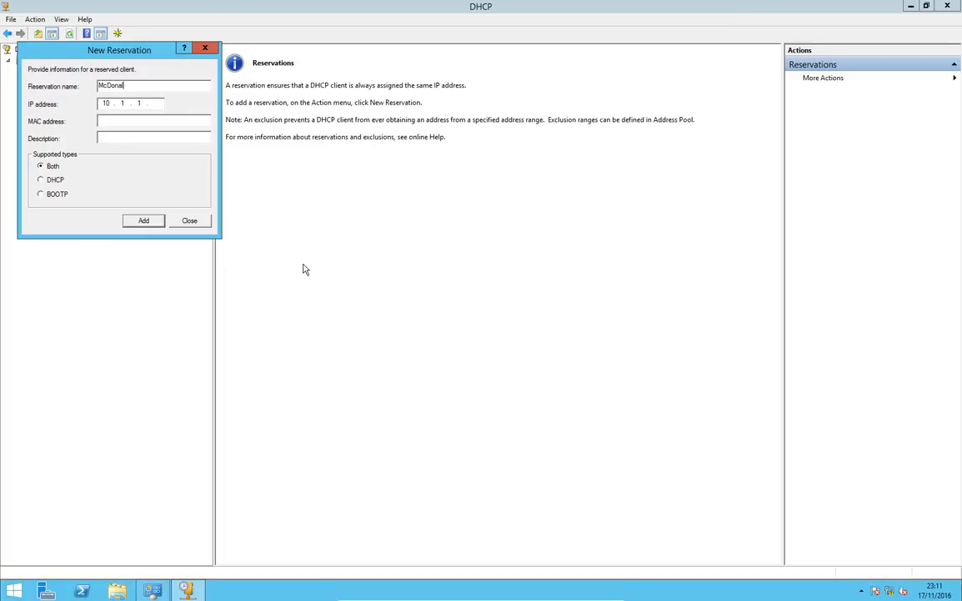
pyautogui.click(105, 102)
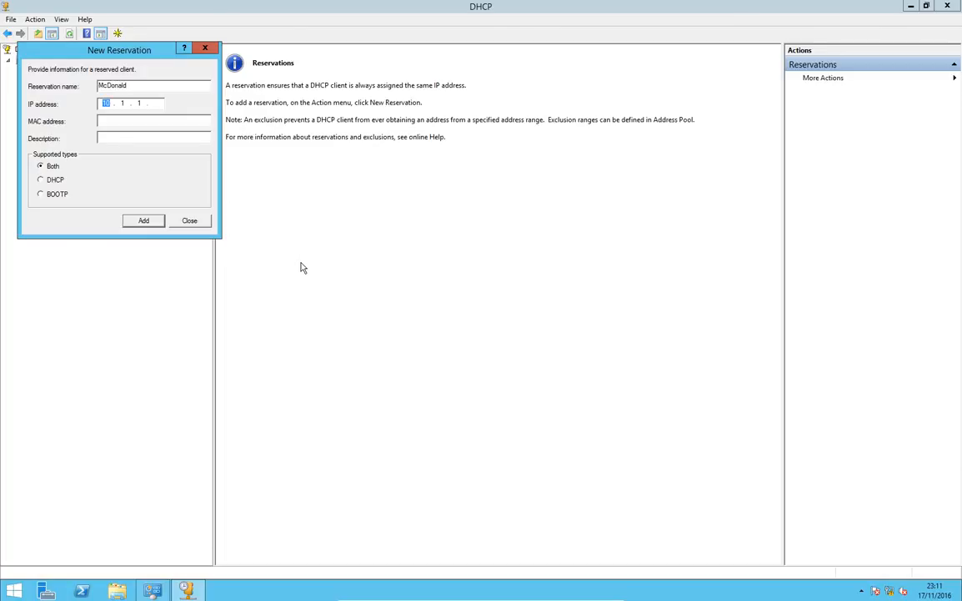
pyautogui.write('0')
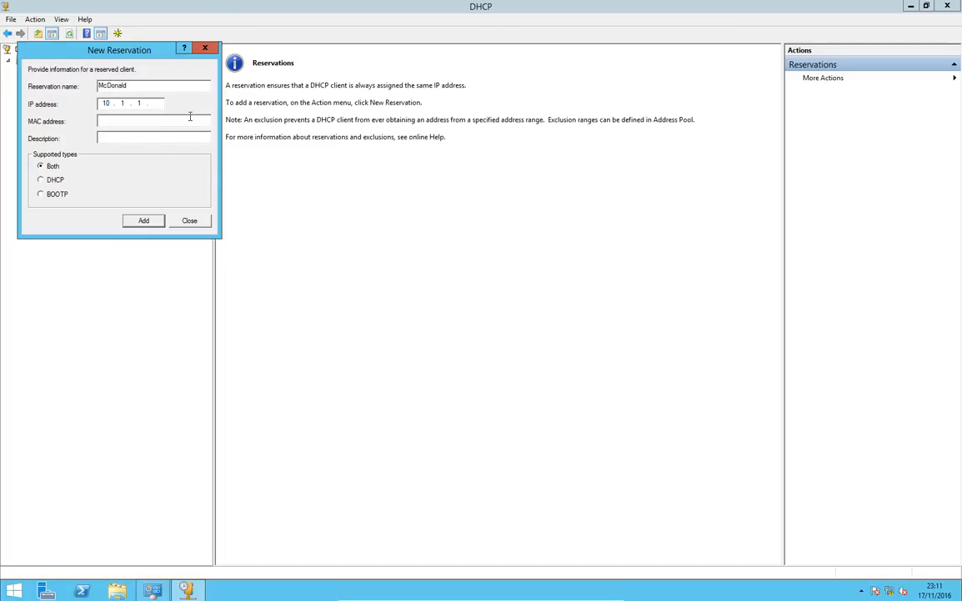
pyautogui.write('2')
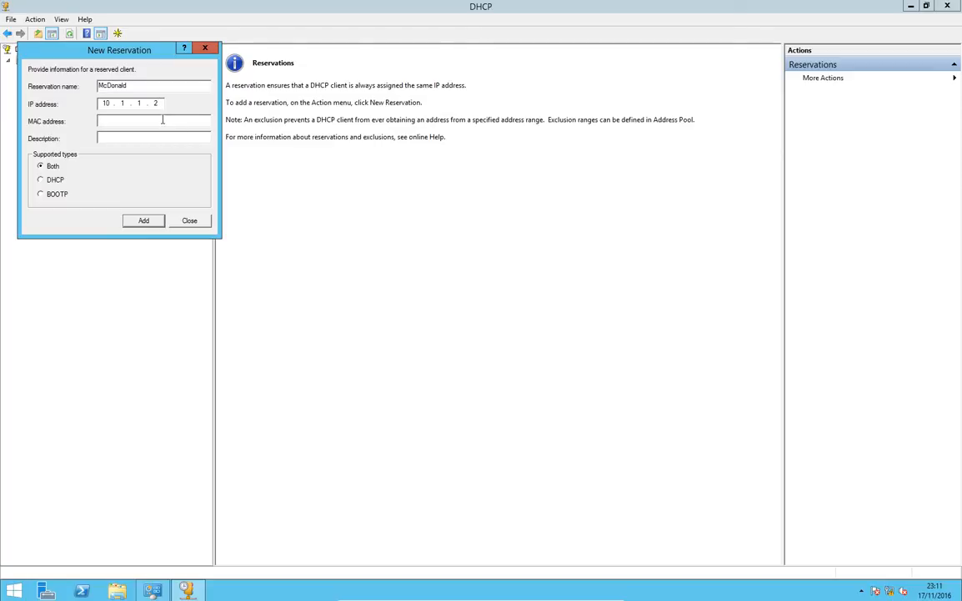
pyautogui.write('e')
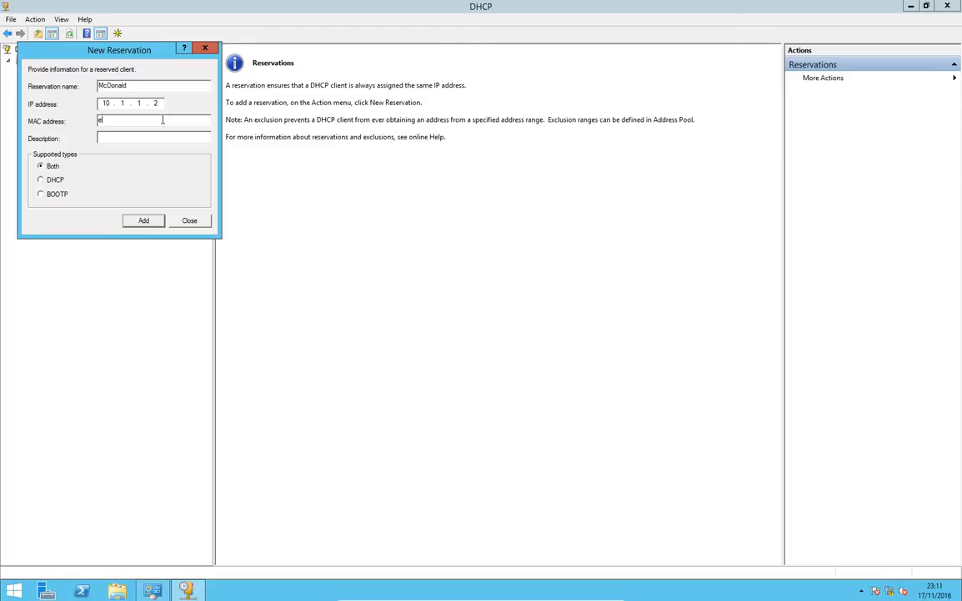
pyautogui.write('1e100000000')
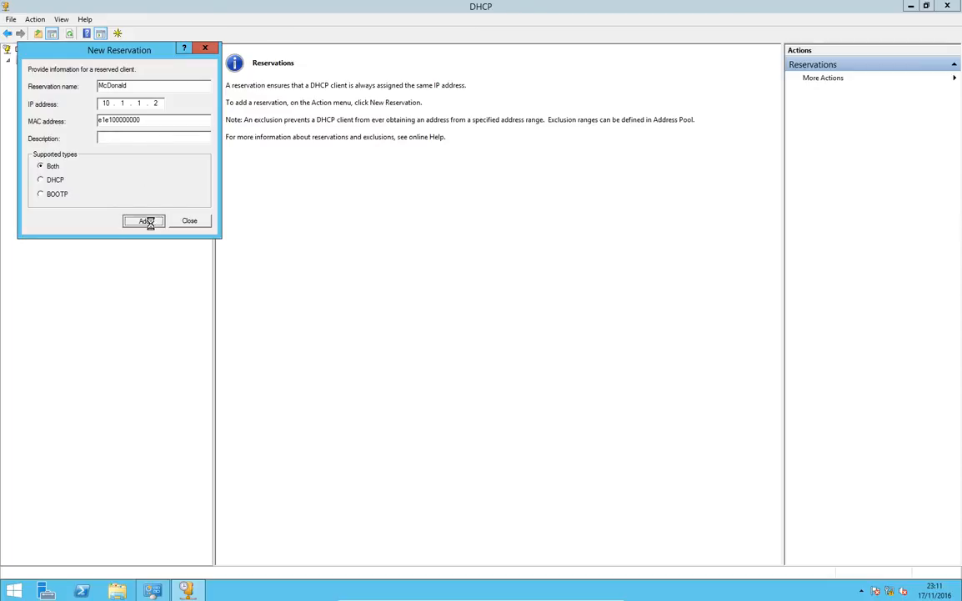
pyautogui.click(143, 220)
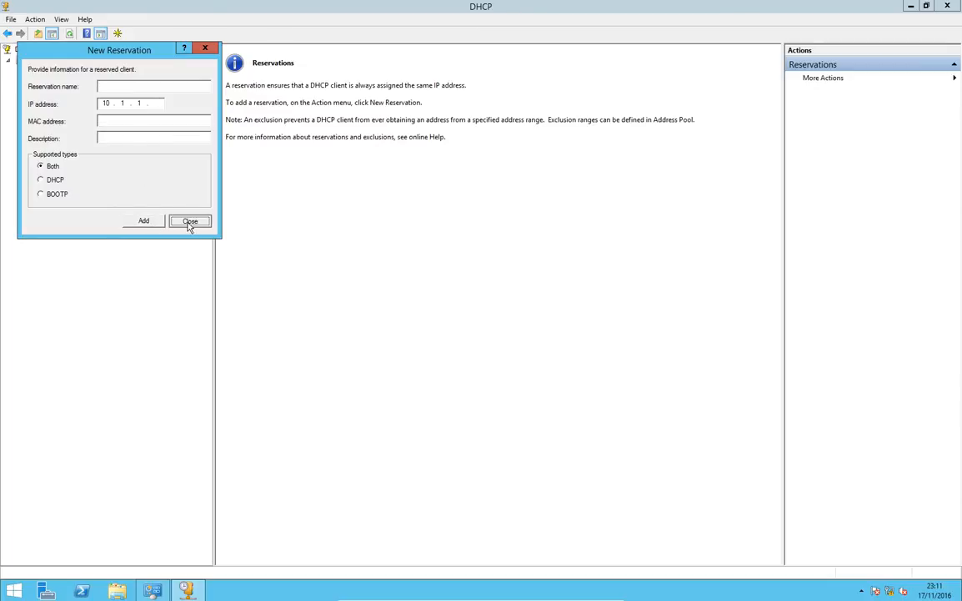
pyautogui.click(190, 220)
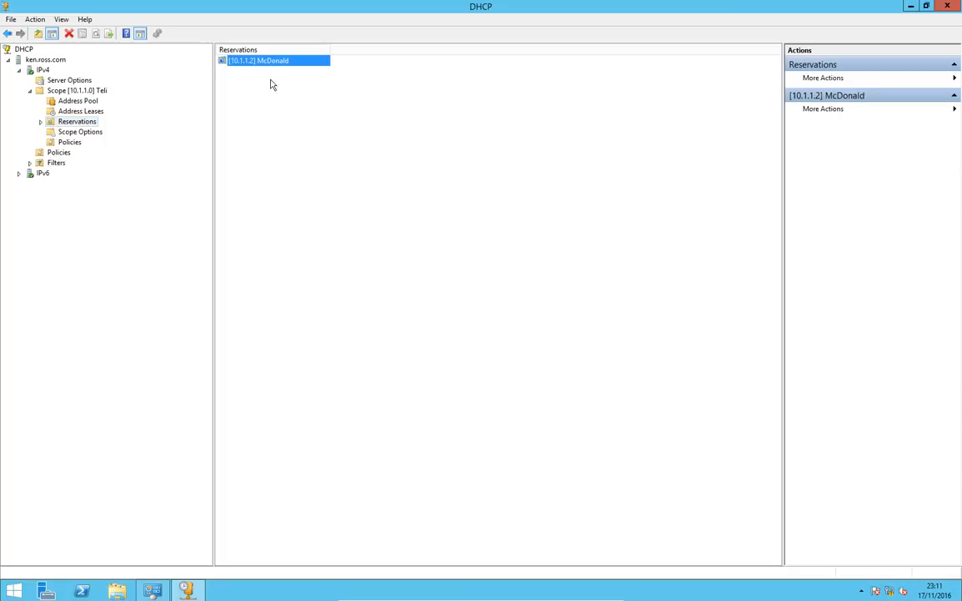
pyautogui.moveTo(199, 254)
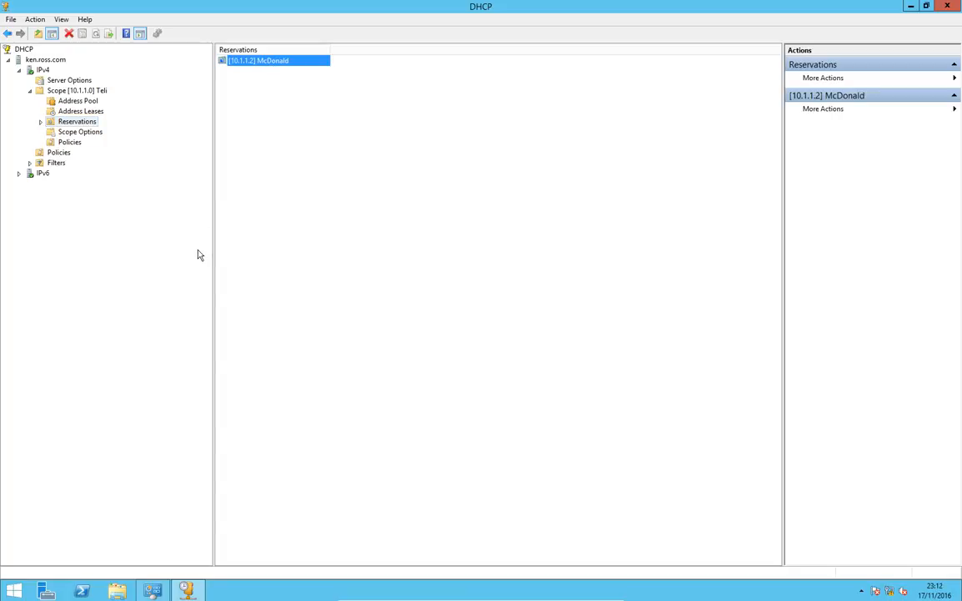
pyautogui.moveTo(113, 122)
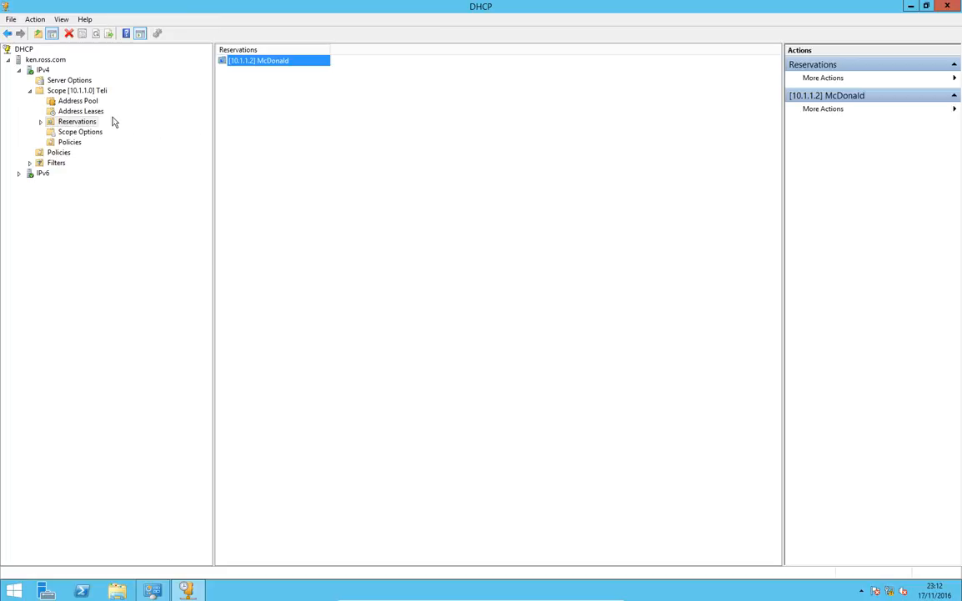
pyautogui.click(81, 111)
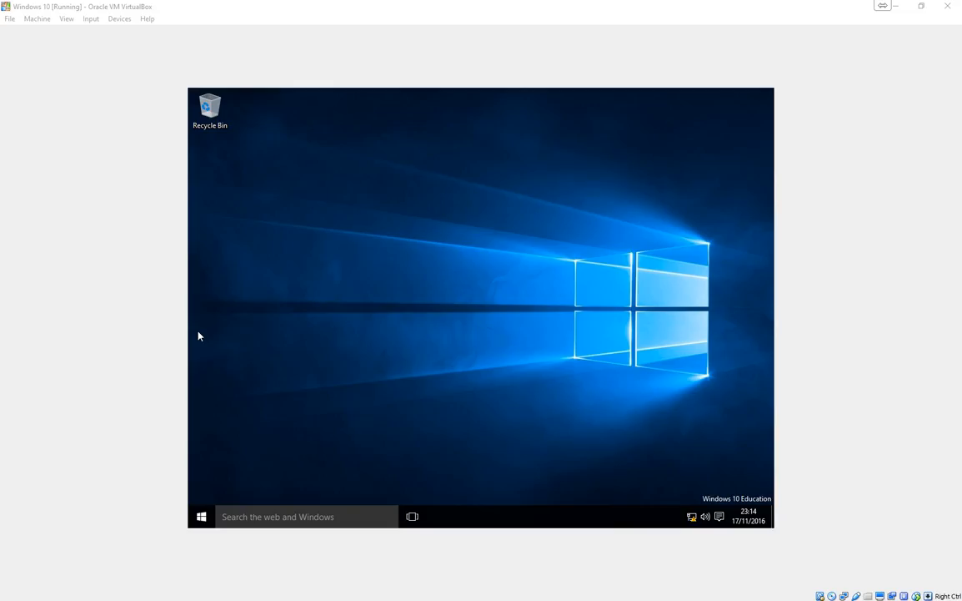
pyautogui.moveTo(382, 343)
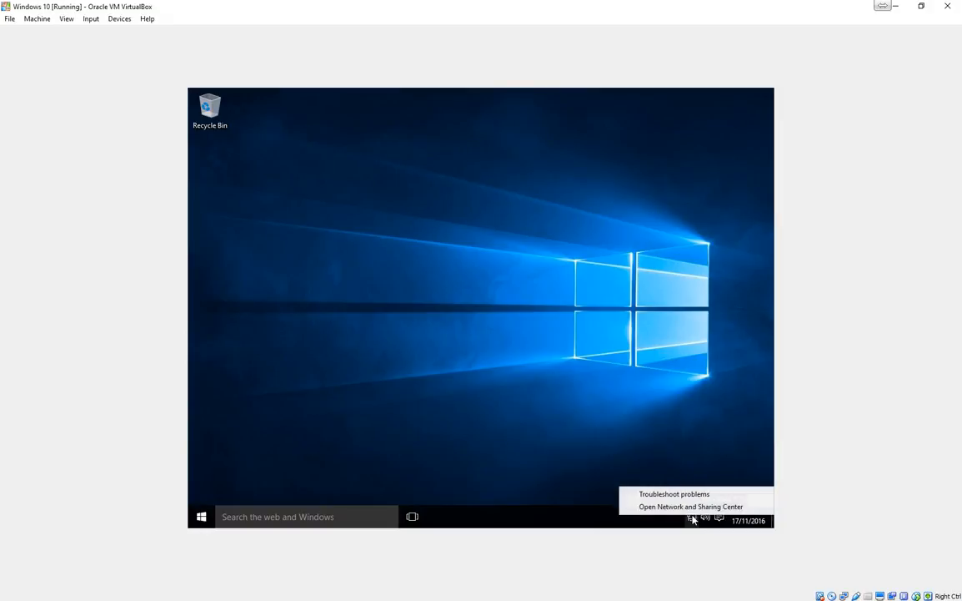
# Step: Set the Windows 10 Ethernet adapter's IPv4 to obtain its DNS server automatically
pyautogui.click(690, 507)
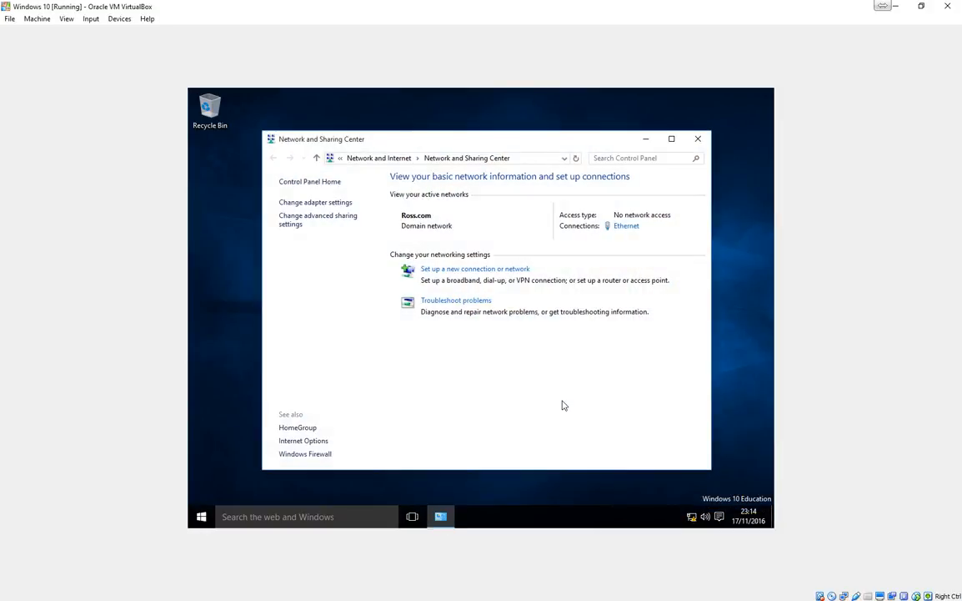
pyautogui.click(315, 201)
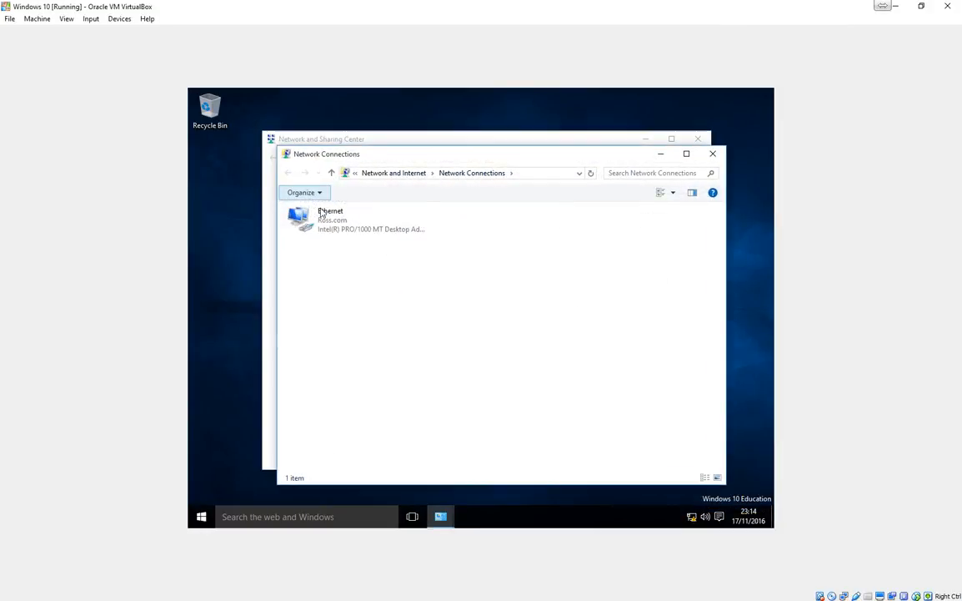
pyautogui.rightClick(358, 219)
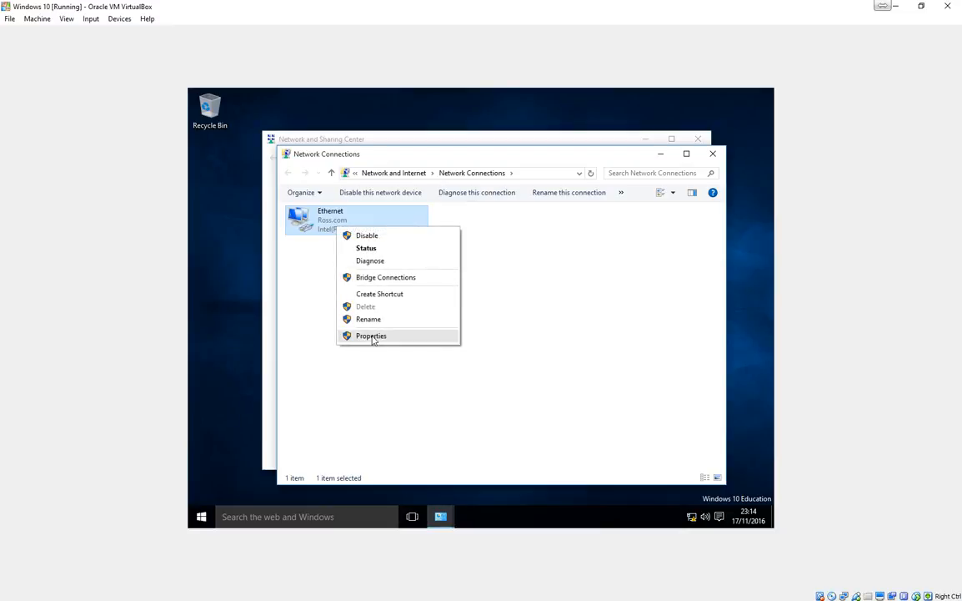
pyautogui.click(371, 335)
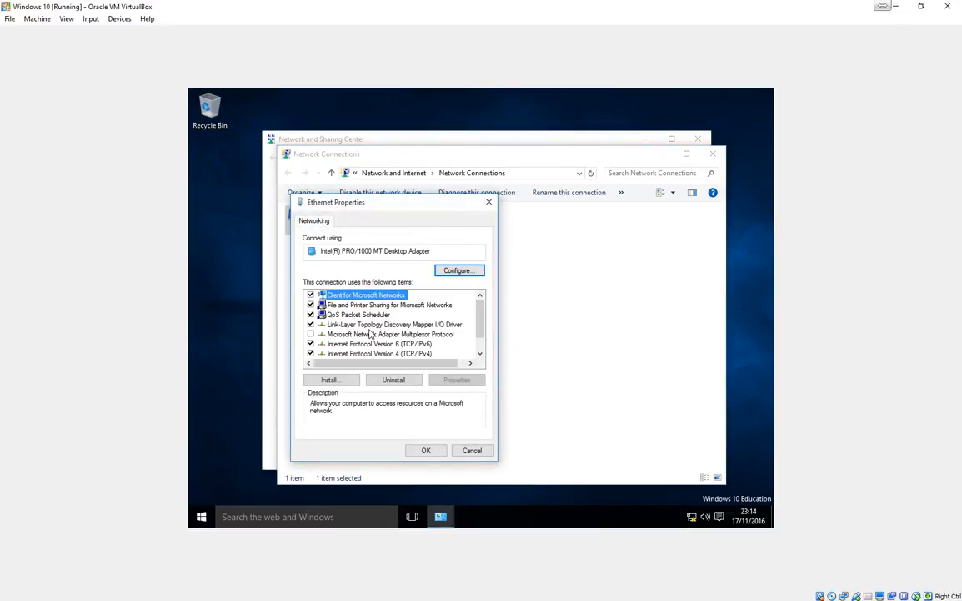
pyautogui.click(380, 353)
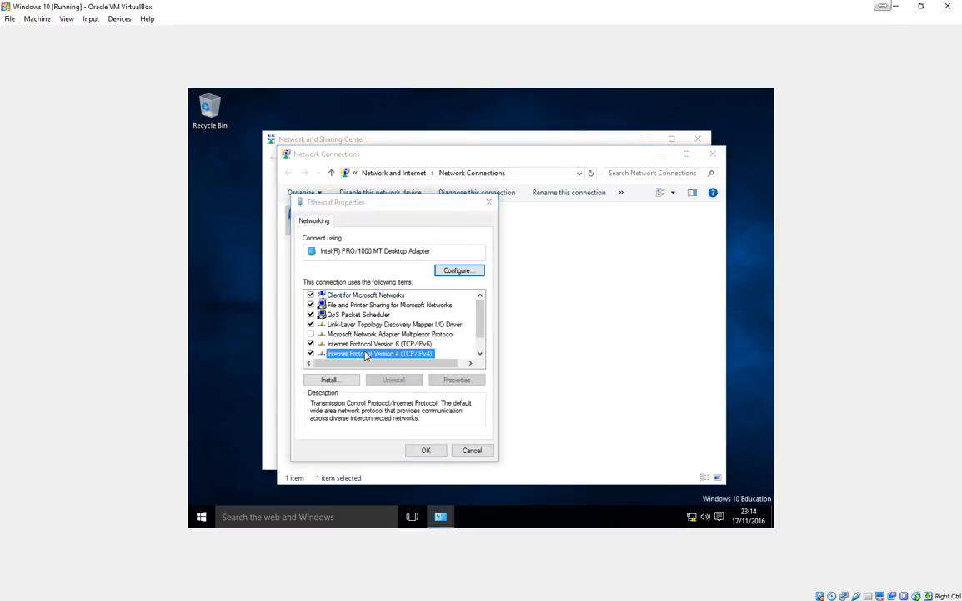
pyautogui.click(457, 379)
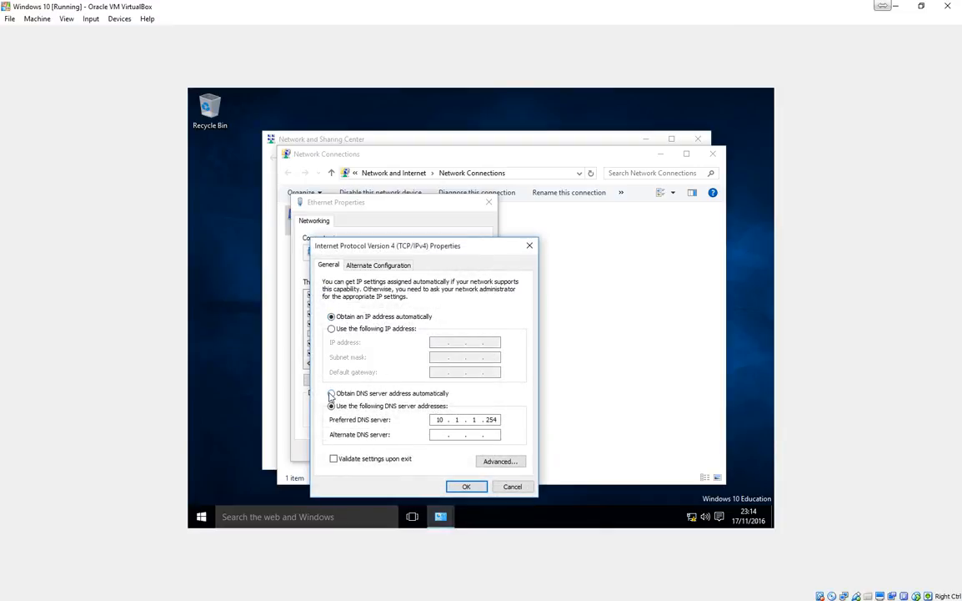
pyautogui.click(331, 393)
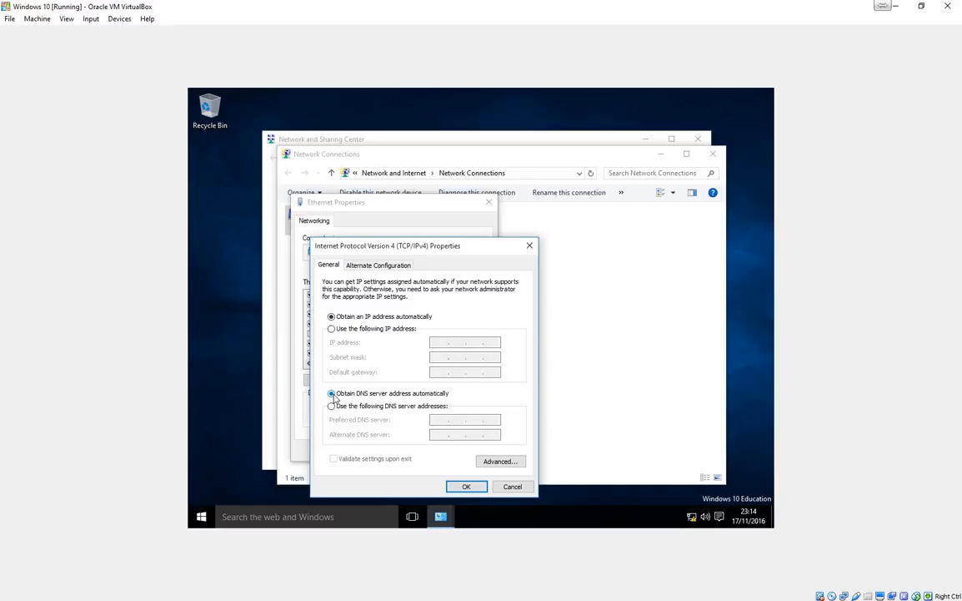
pyautogui.click(466, 487)
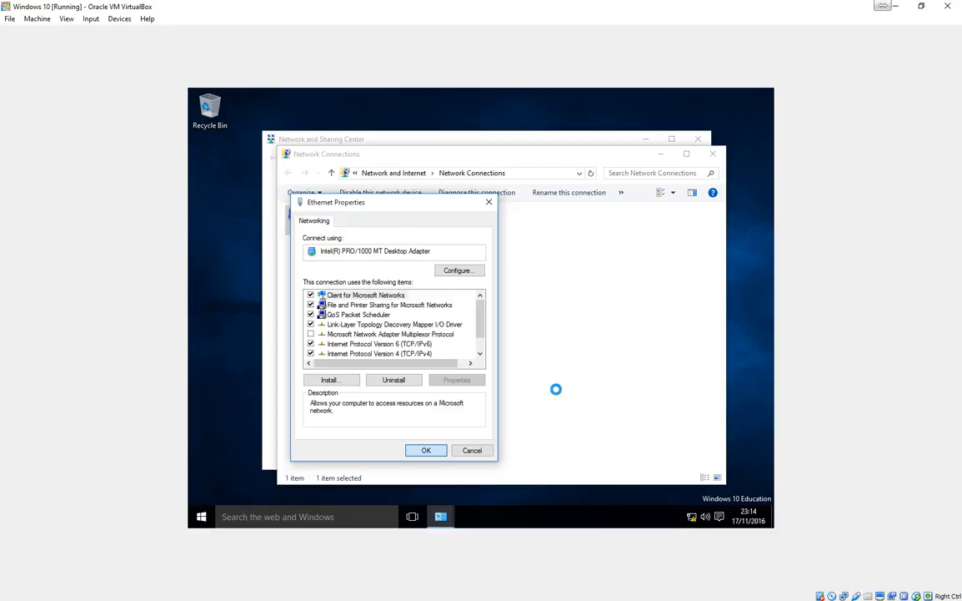
pyautogui.moveTo(82, 384)
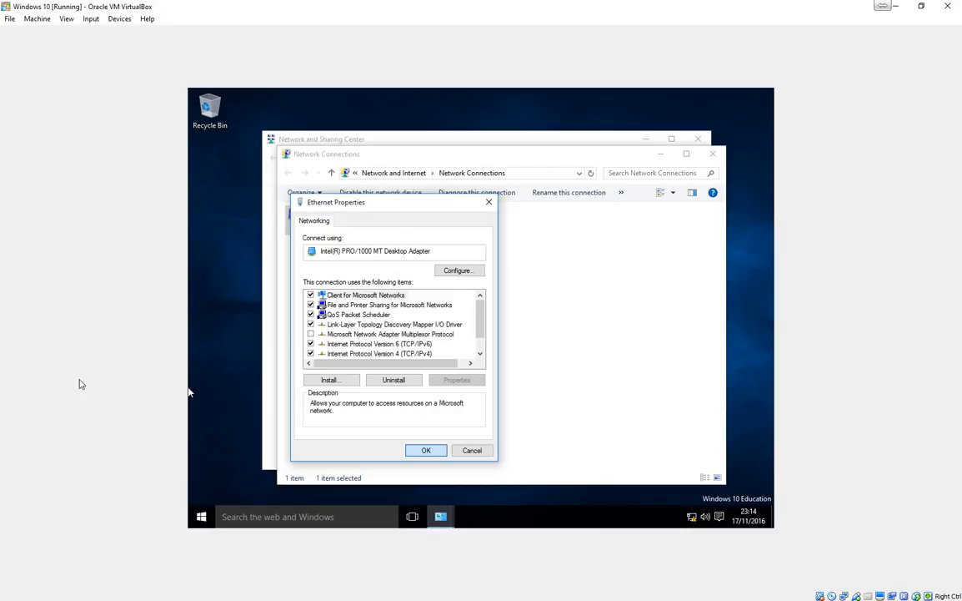
# Step: Show the Windows 10 Ethernet details: DHCP-assigned IPv4 10.1.1.1 from server 10.1.1.254
pyautogui.click(427, 450)
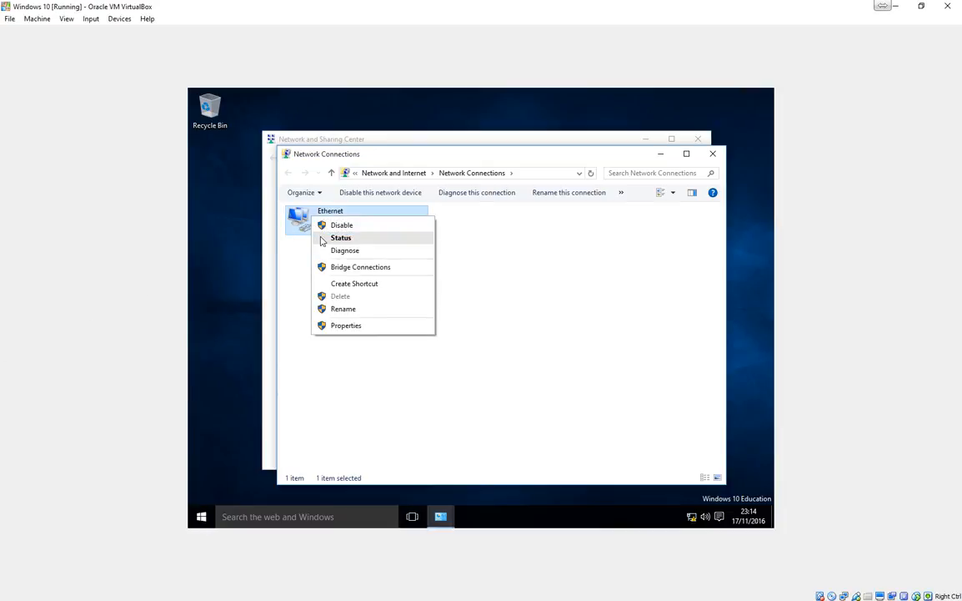
pyautogui.click(341, 238)
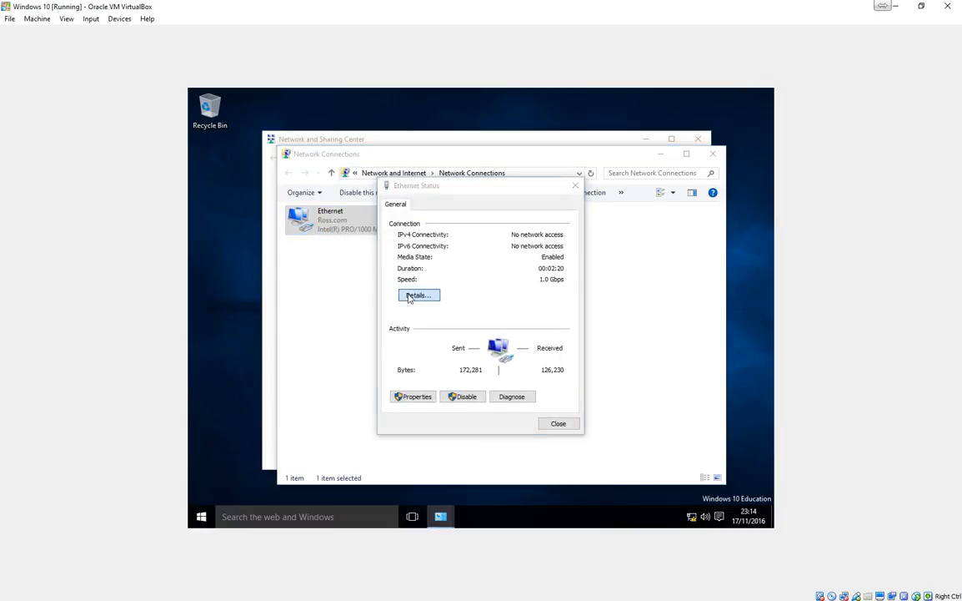
pyautogui.click(418, 294)
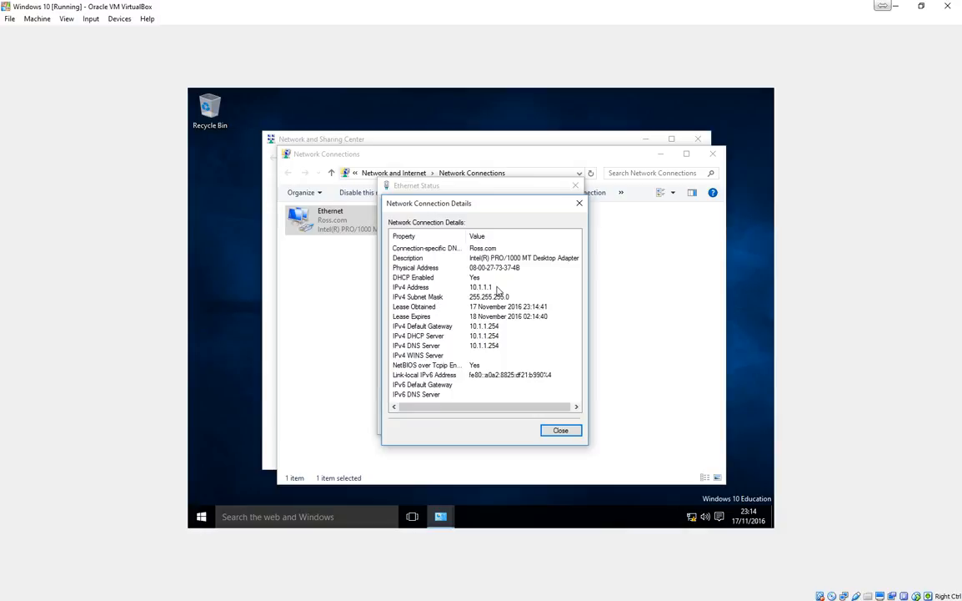
pyautogui.click(561, 430)
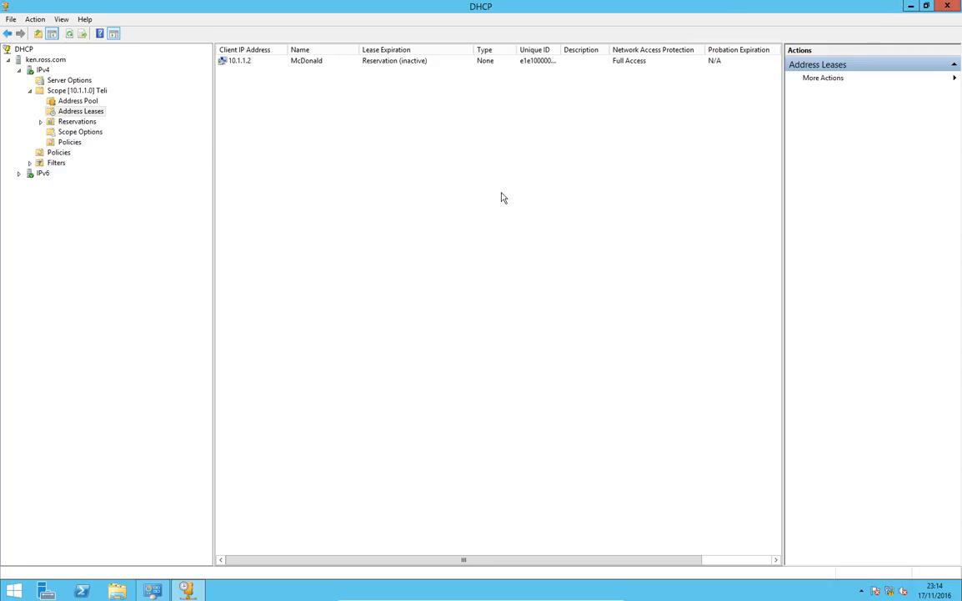
pyautogui.moveTo(294, 200)
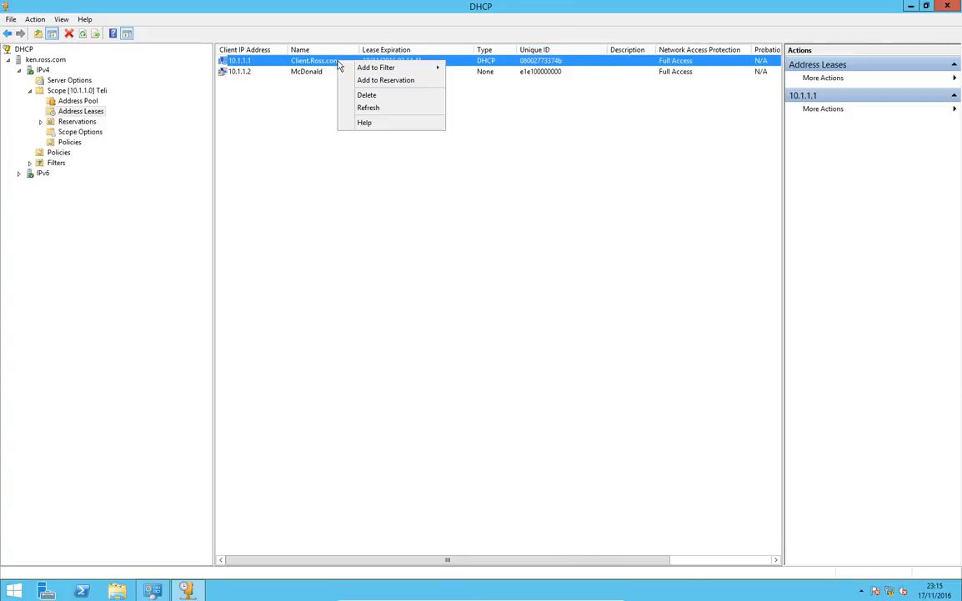
pyautogui.moveTo(386, 80)
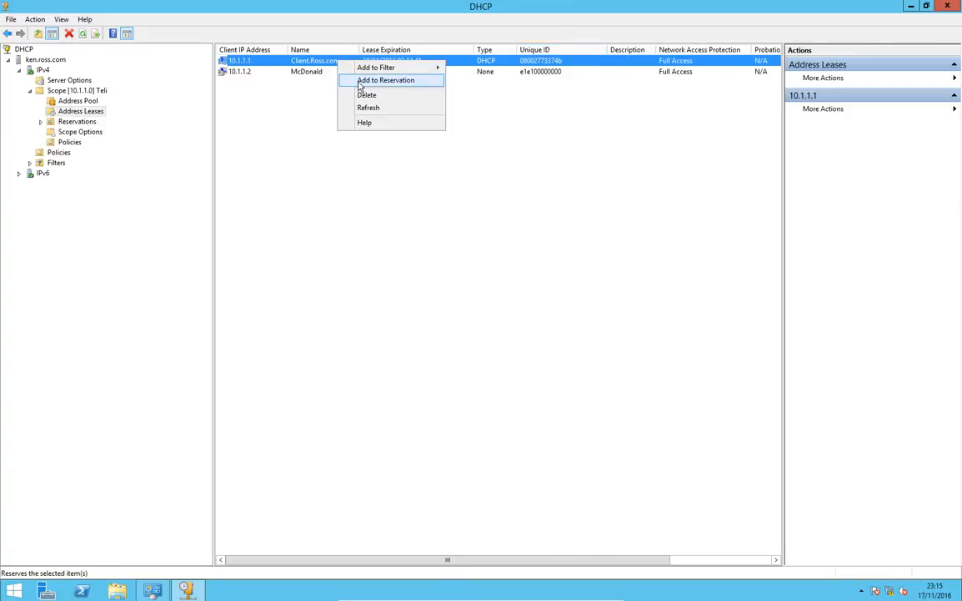